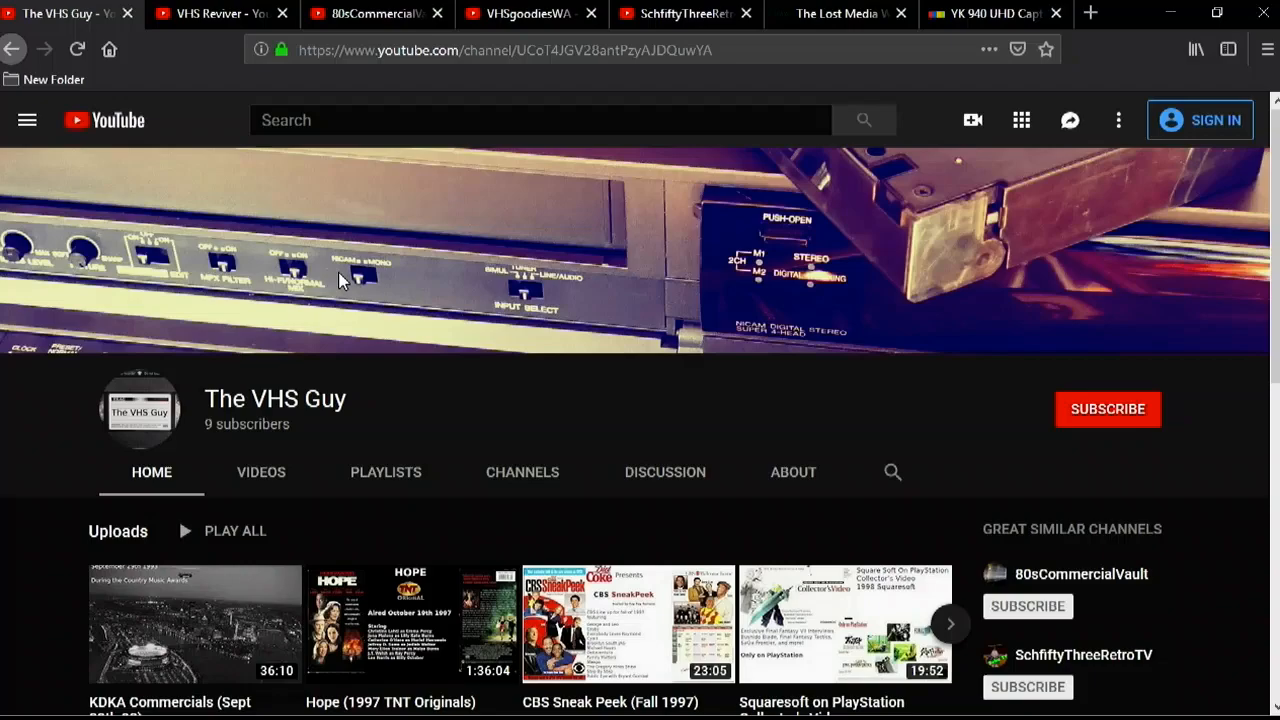
Switch from The VHS Guy channel tab to the VHS Reviver channel tab
click(210, 16)
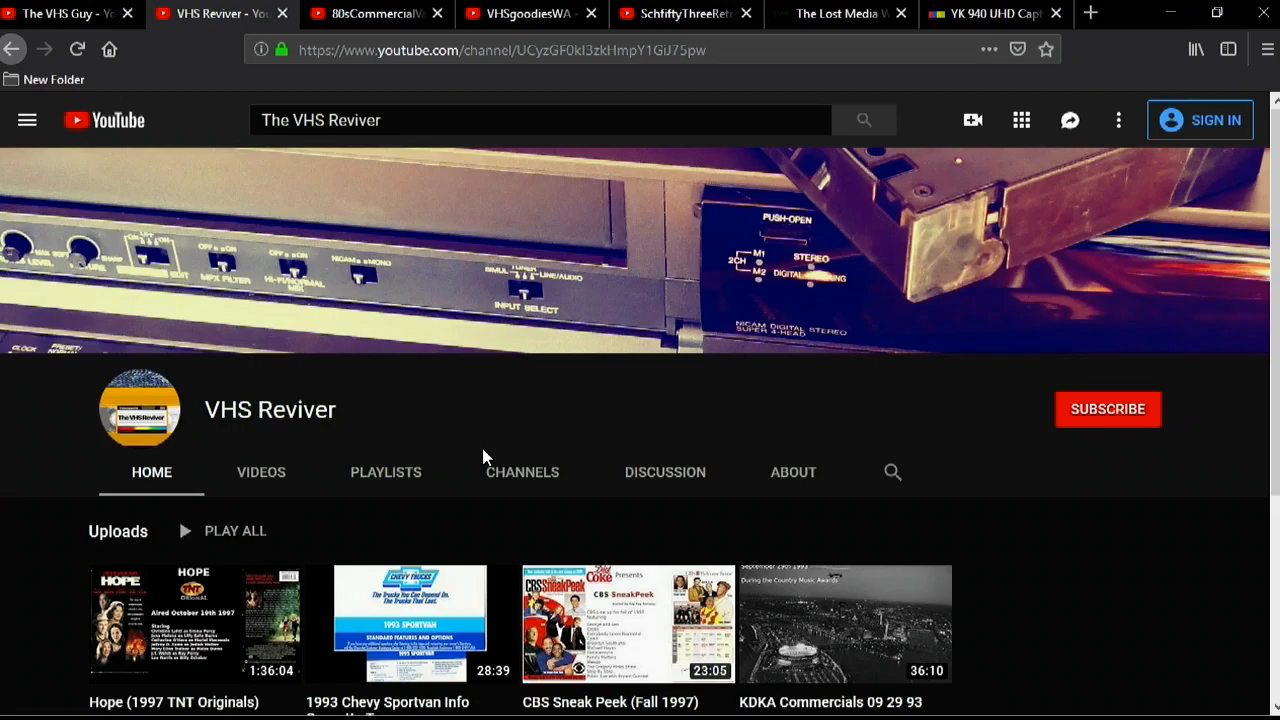
click(376, 12)
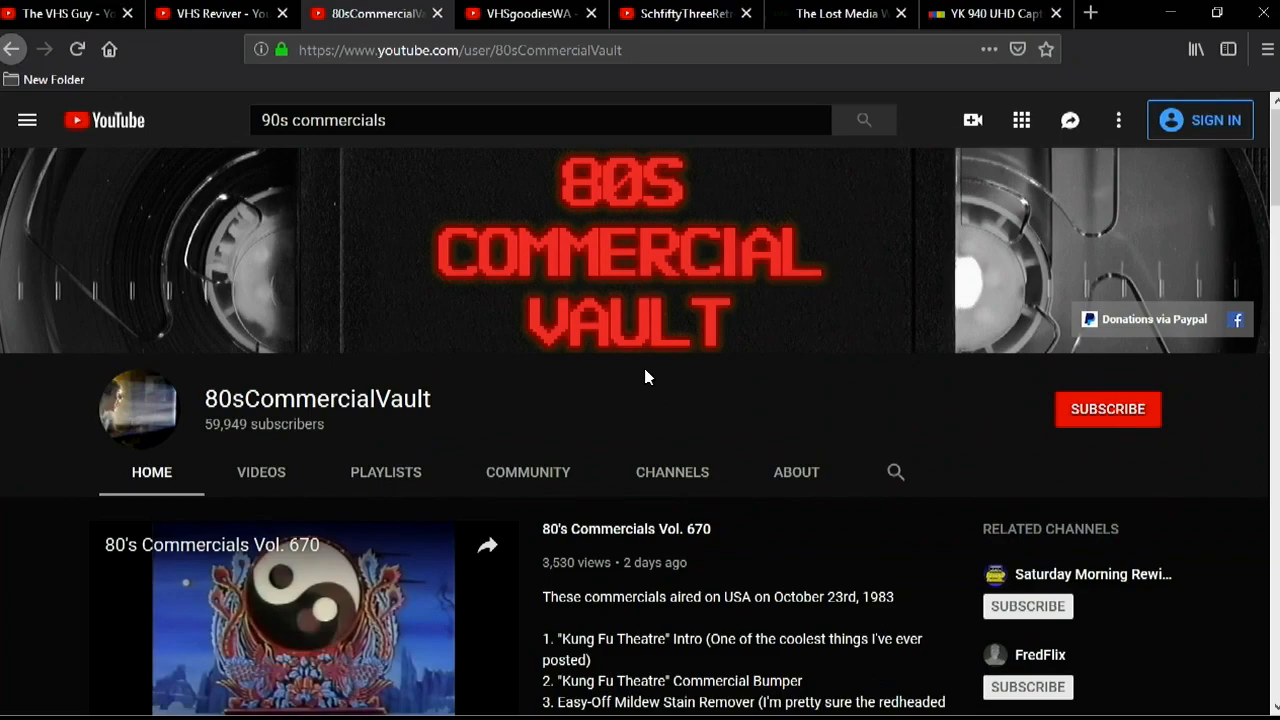
Switch to the 80sCommercialVault channel tab to see its latest compilation
click(530, 14)
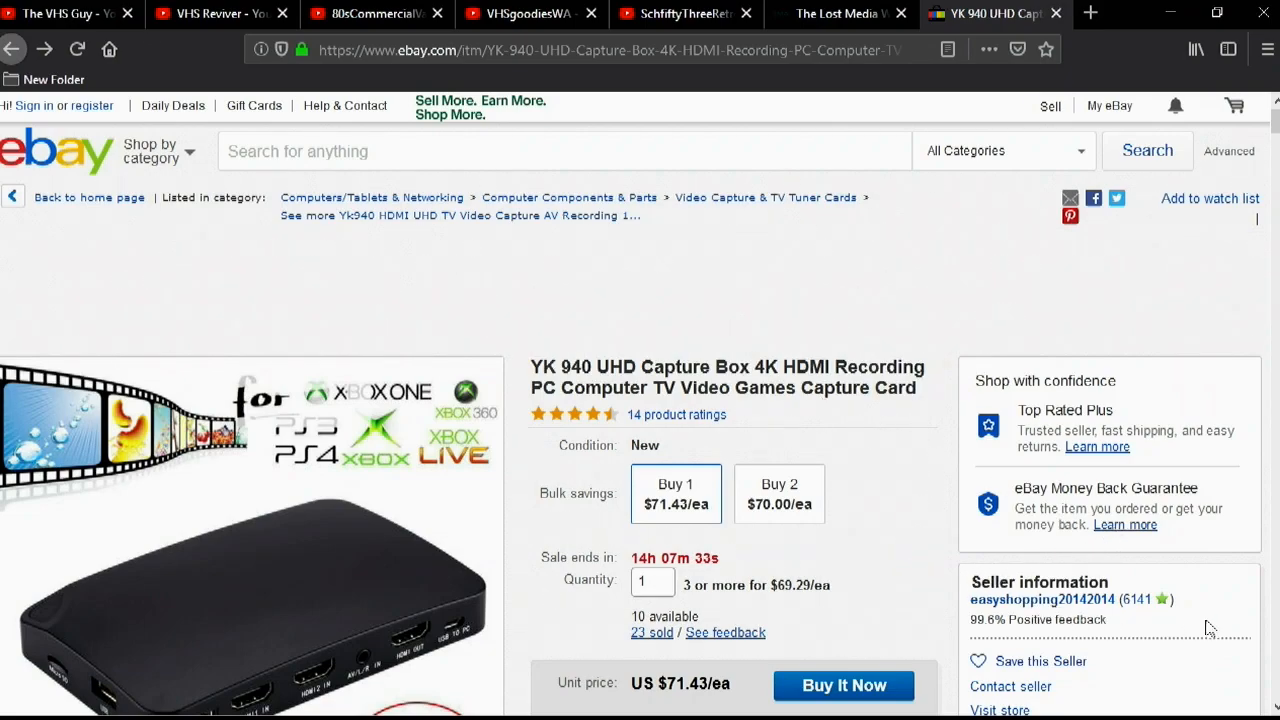
mouse_move(504, 294)
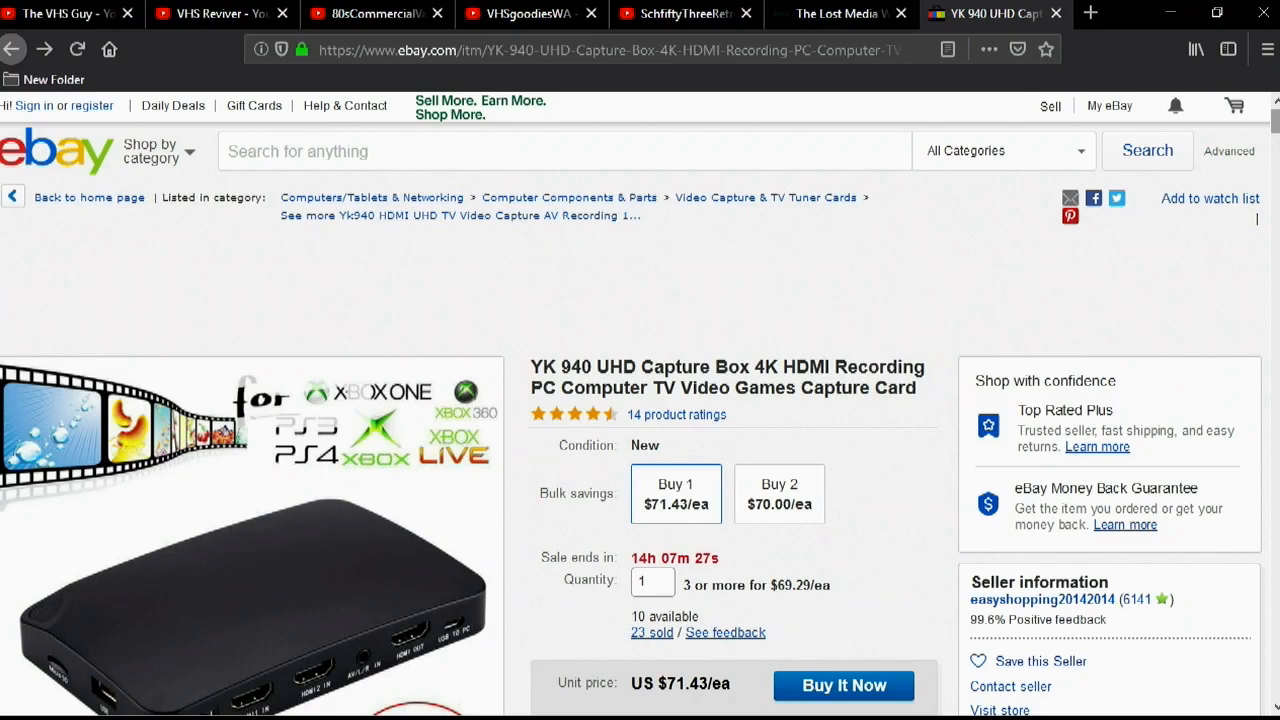
Step through the YK 940 capture box listing photos to the included-accessories picture
scroll(down, 3)
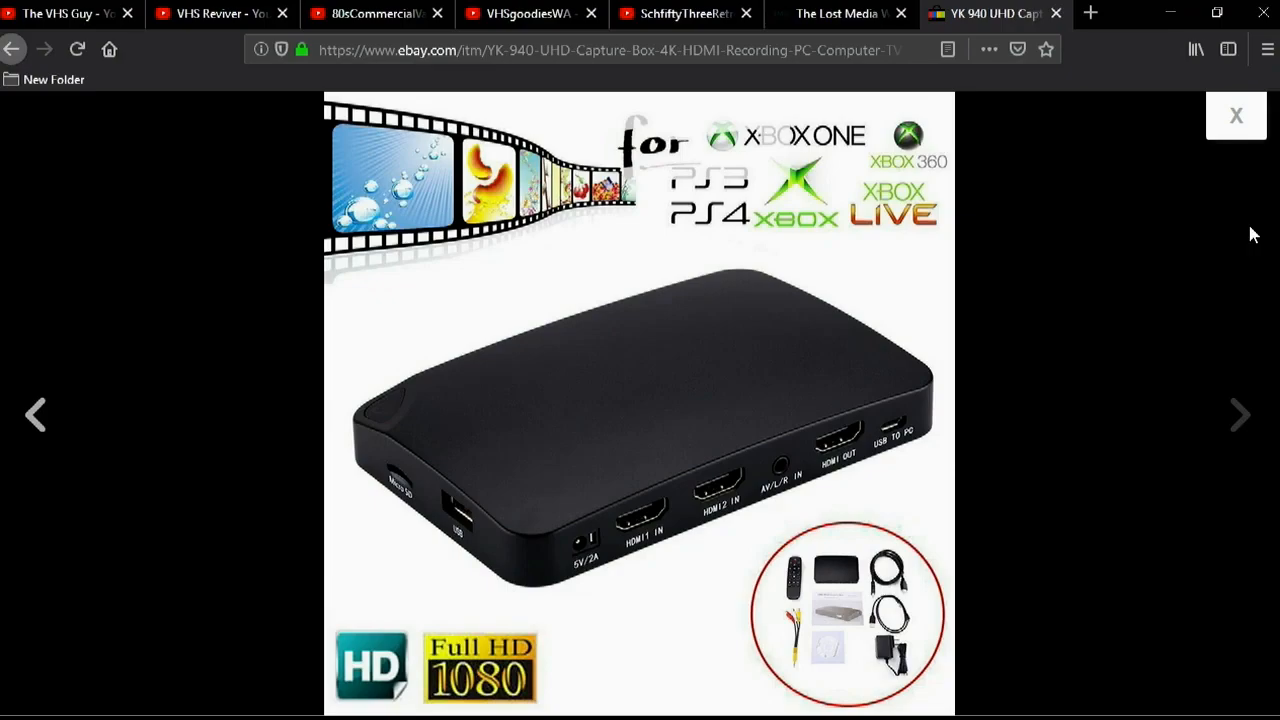
mouse_move(1176, 256)
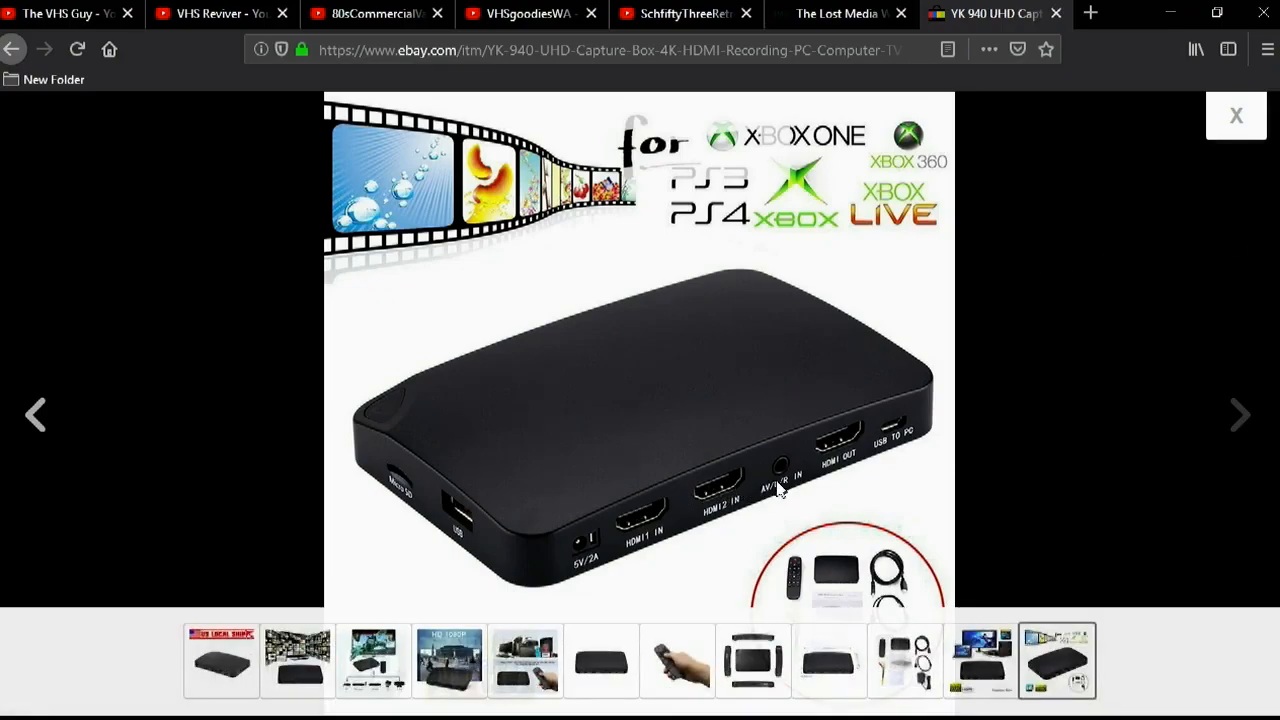
mouse_move(724, 502)
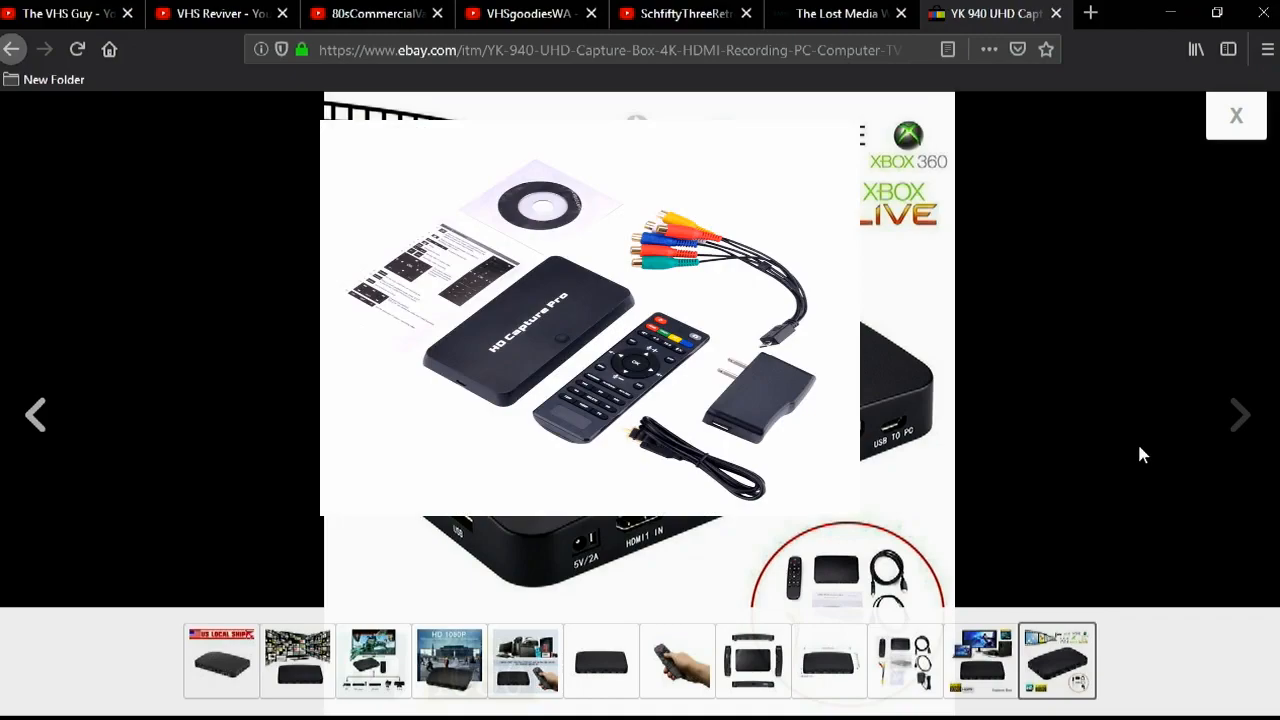
click(1240, 416)
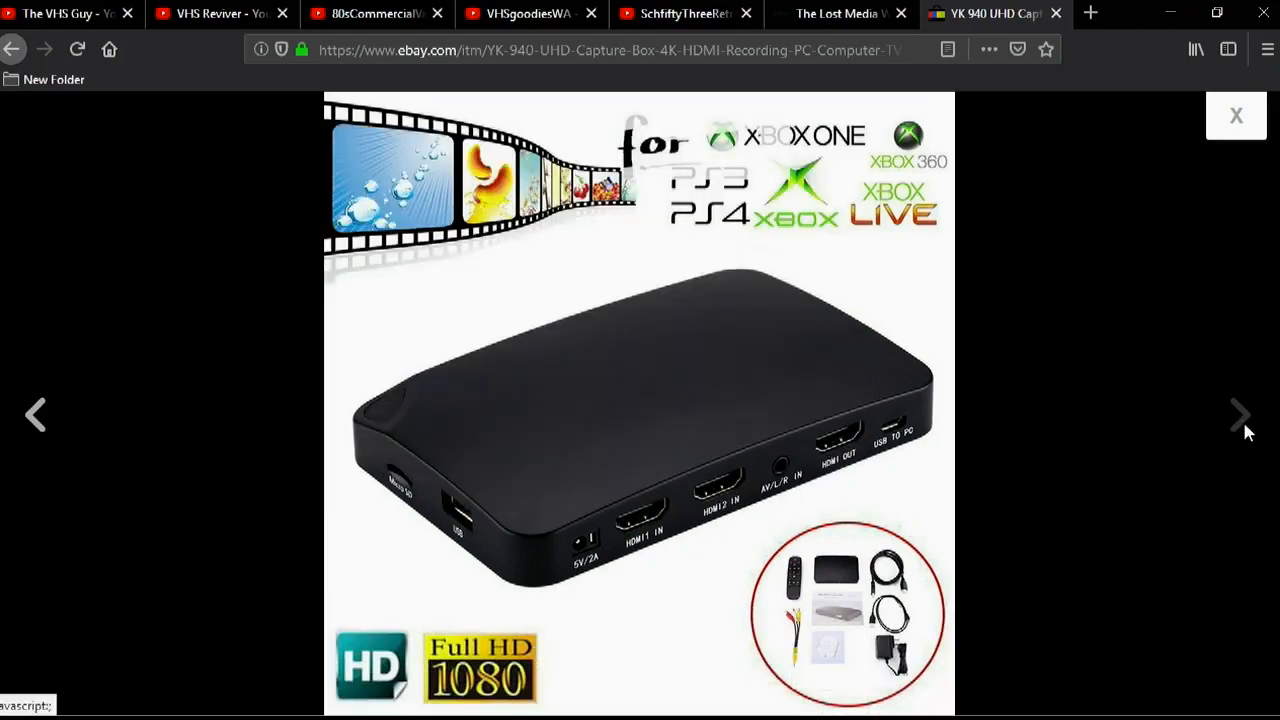
mouse_move(1236, 420)
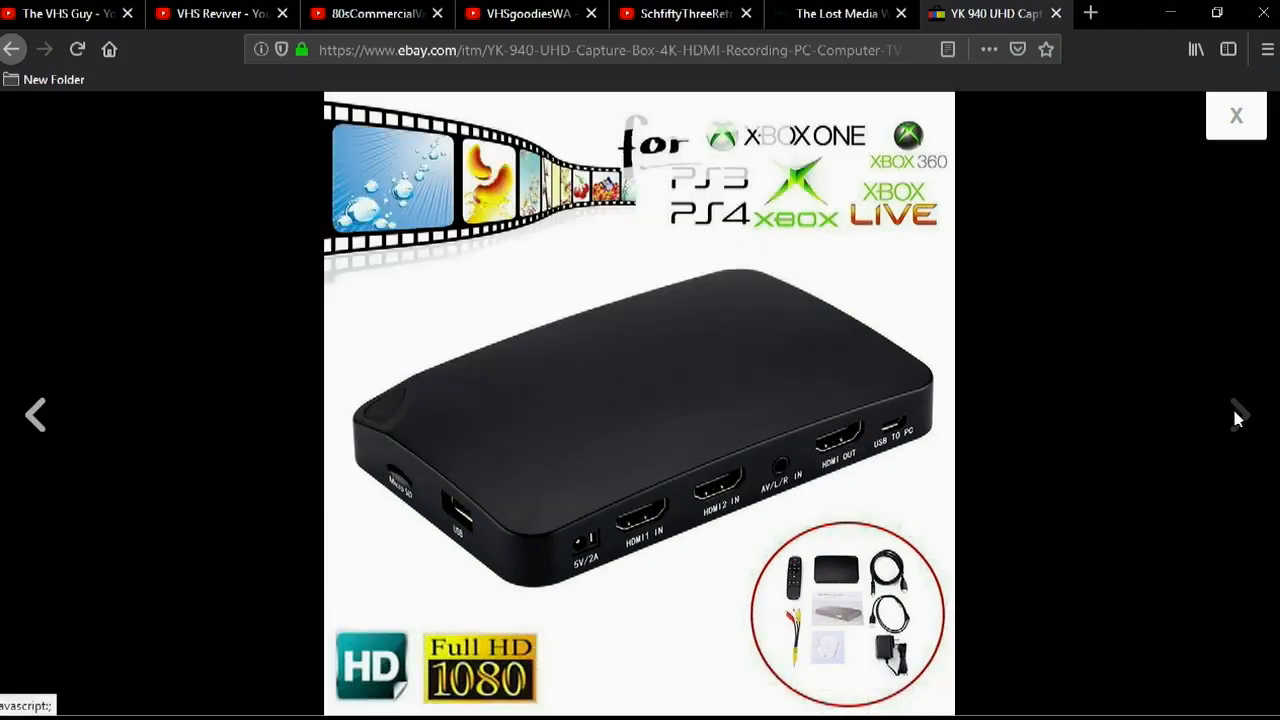
click(1240, 424)
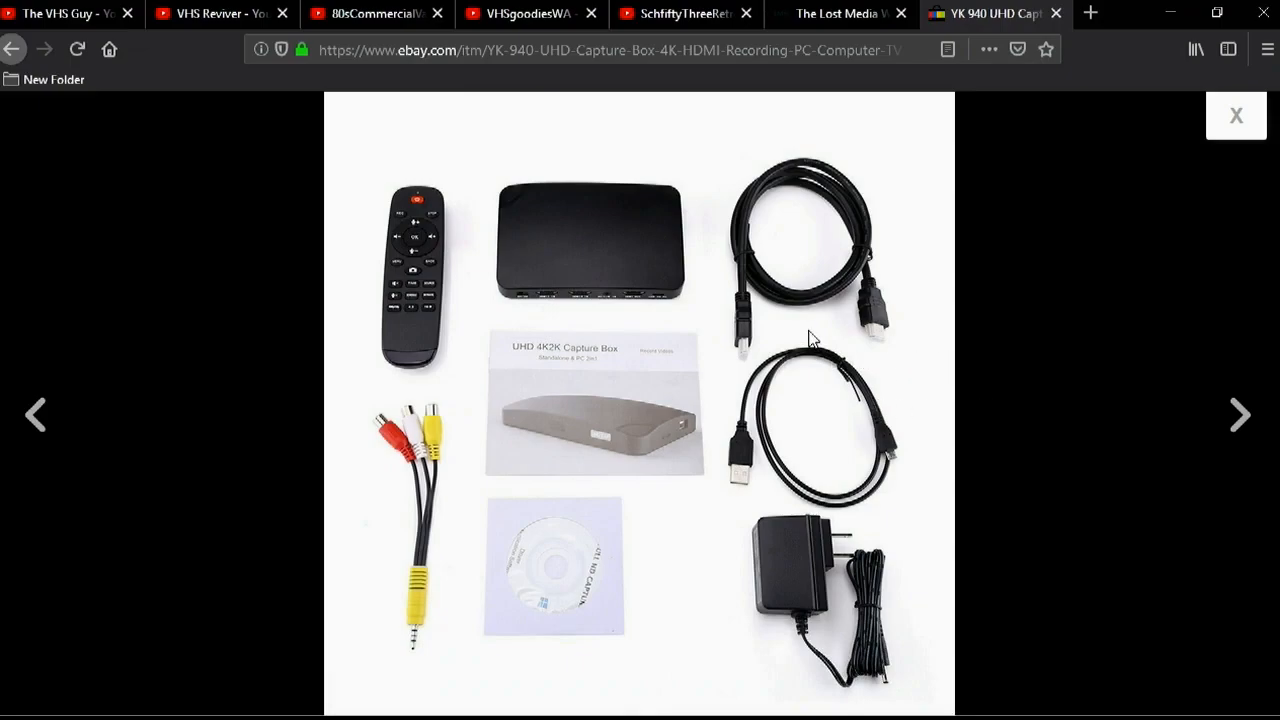
mouse_move(414, 272)
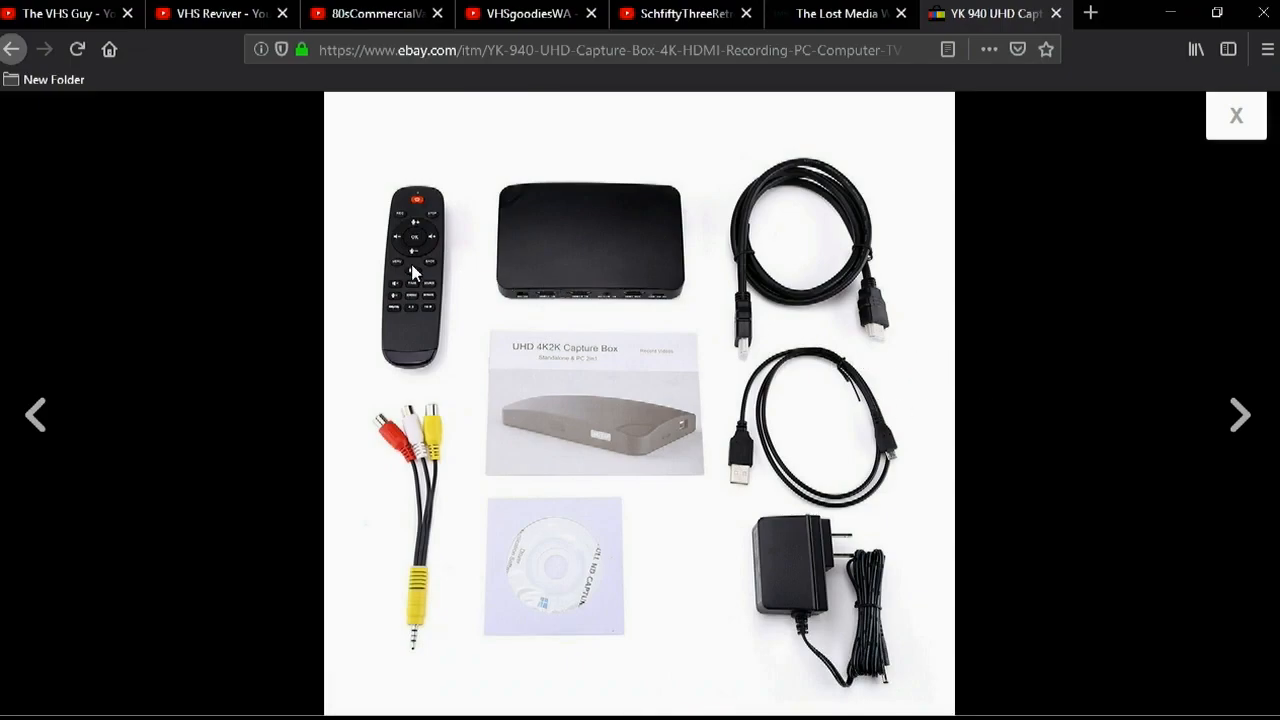
click(1238, 414)
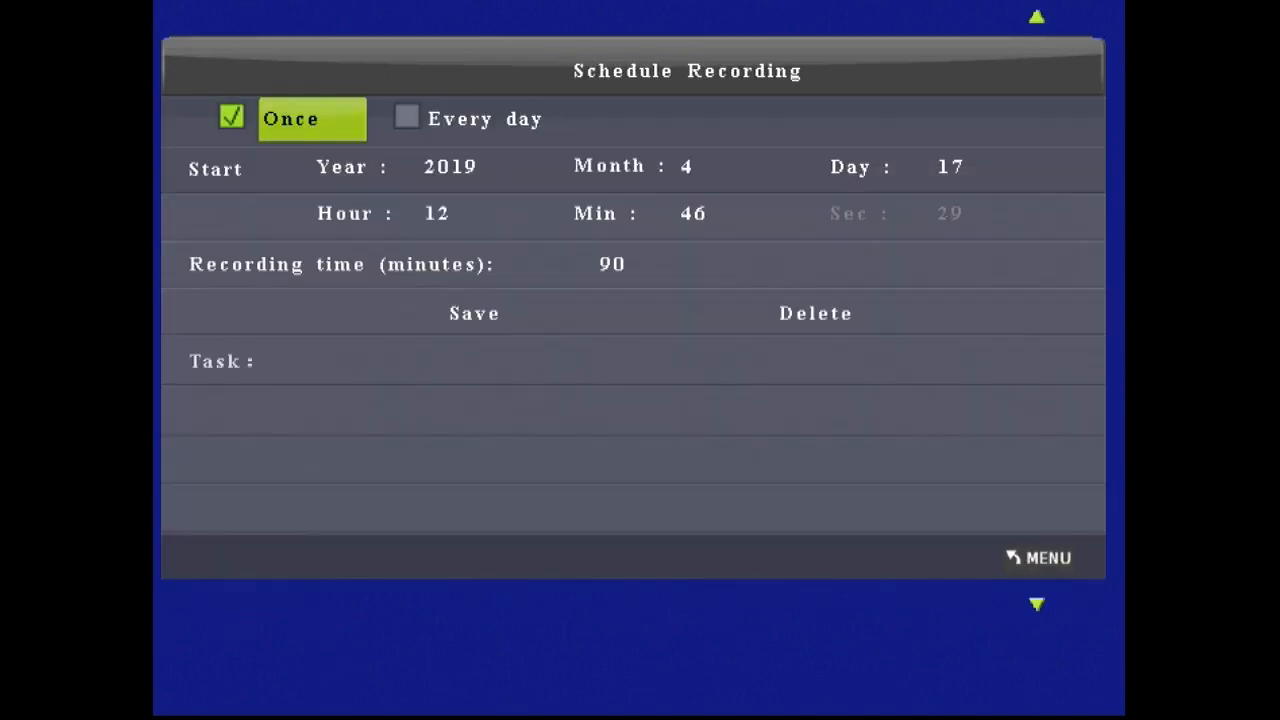
Review the Schedule Recording screen set to Once with a 90-minute recording time
click(1040, 558)
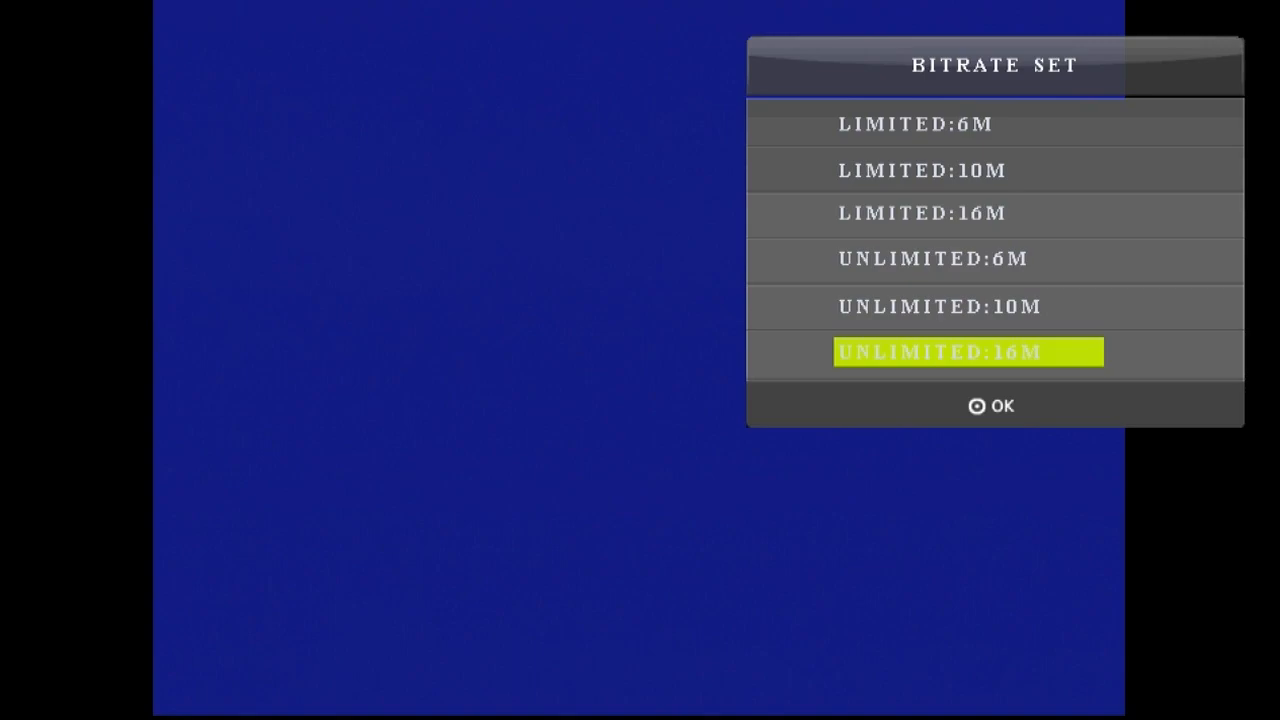
Choose the Unlimited 16M bitrate in the capture box's Bitrate Set menu
click(992, 406)
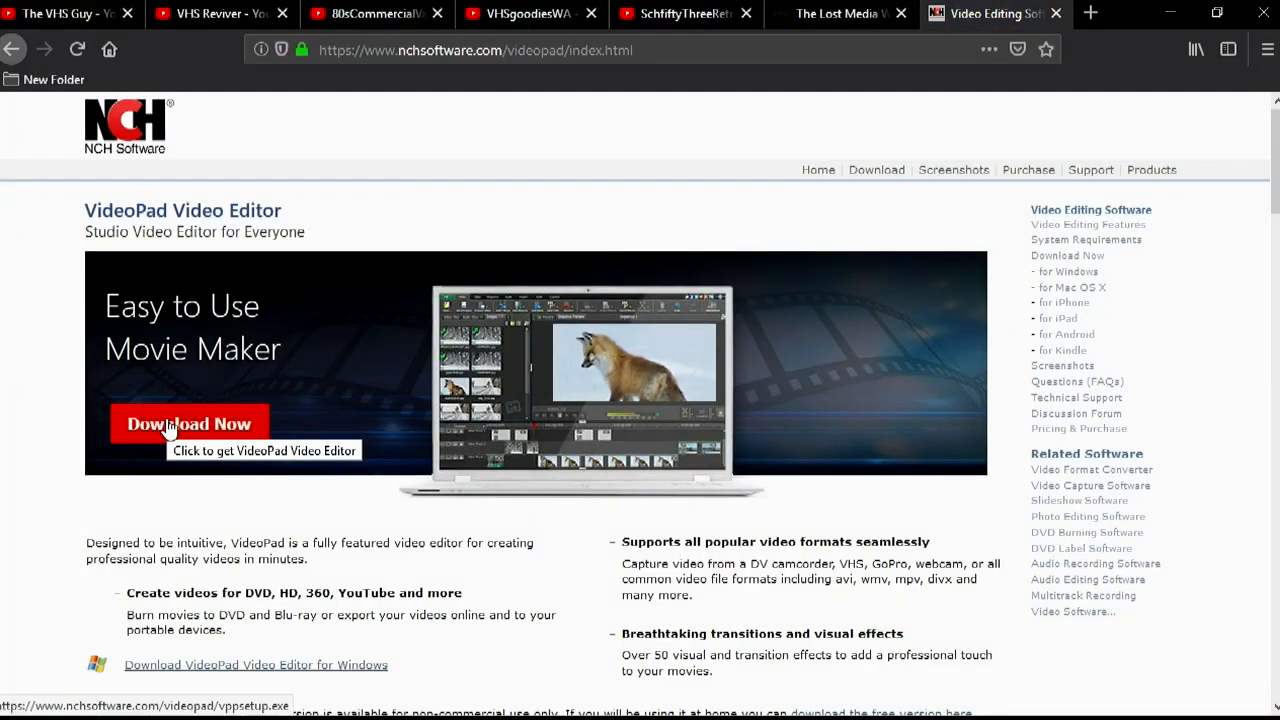
Download the VideoPad installer, save the file, and check it in the Downloads panel
click(188, 424)
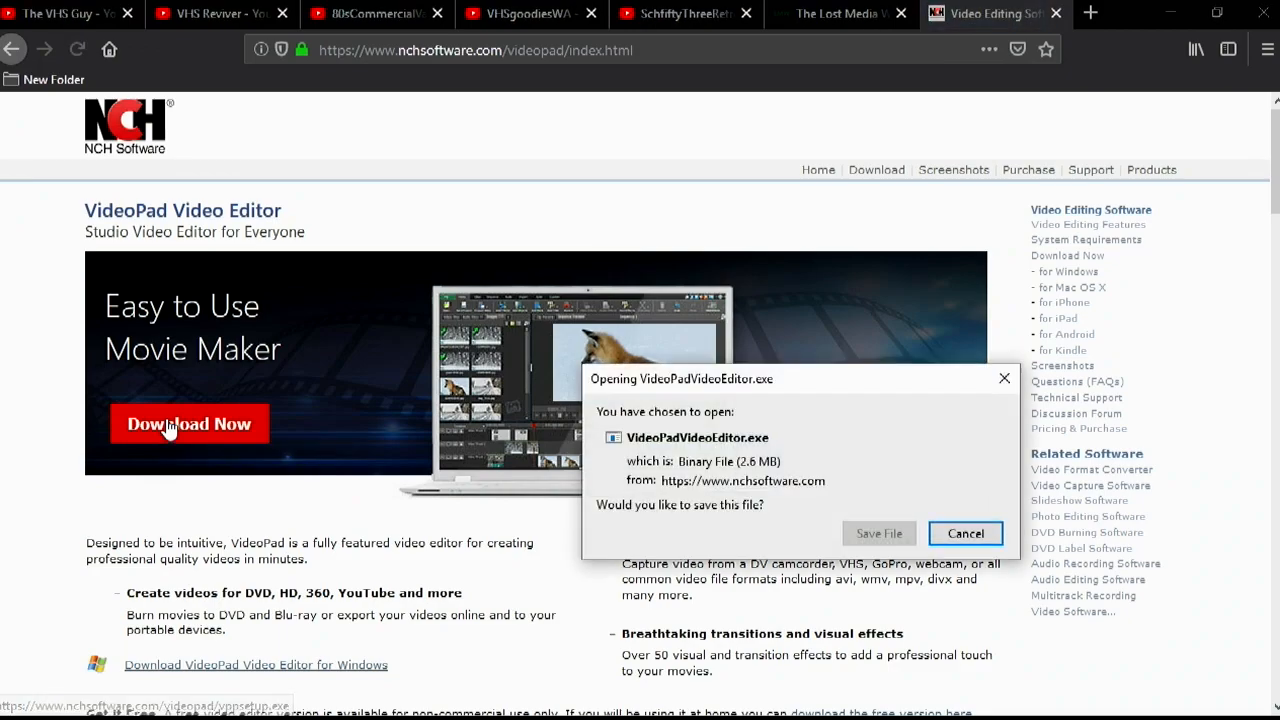
mouse_move(878, 540)
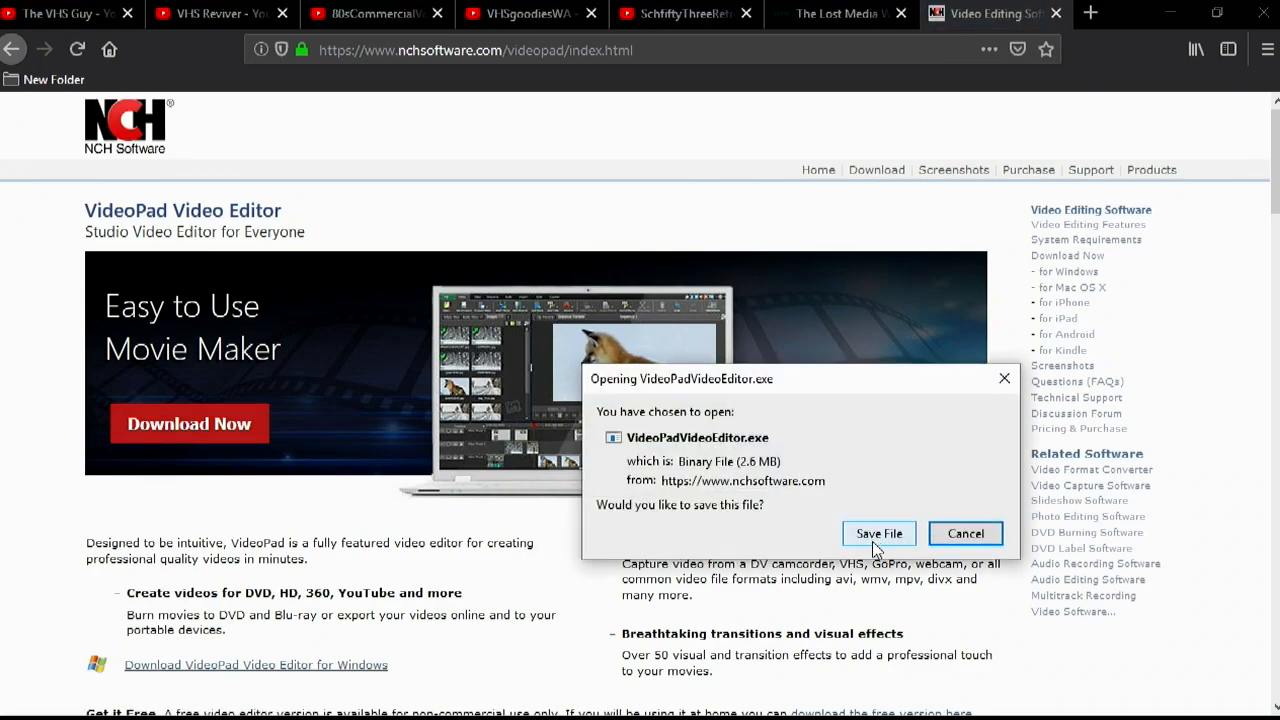
click(880, 532)
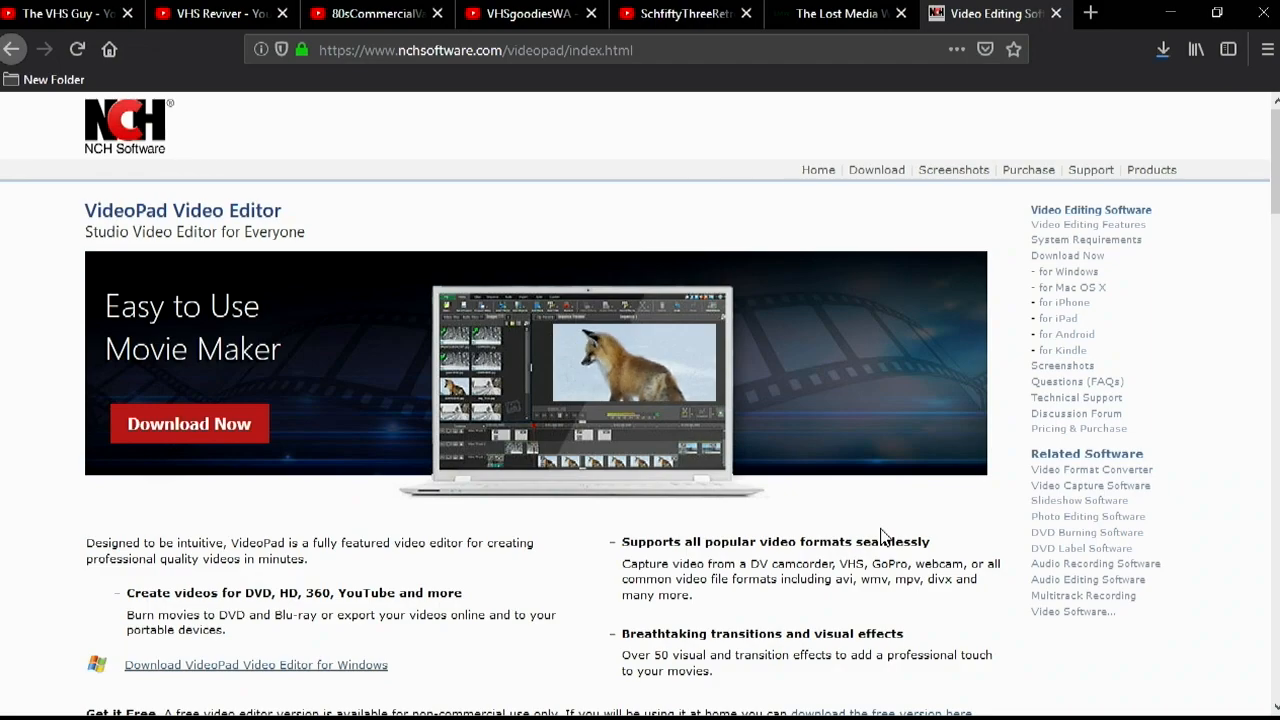
mouse_move(1084, 528)
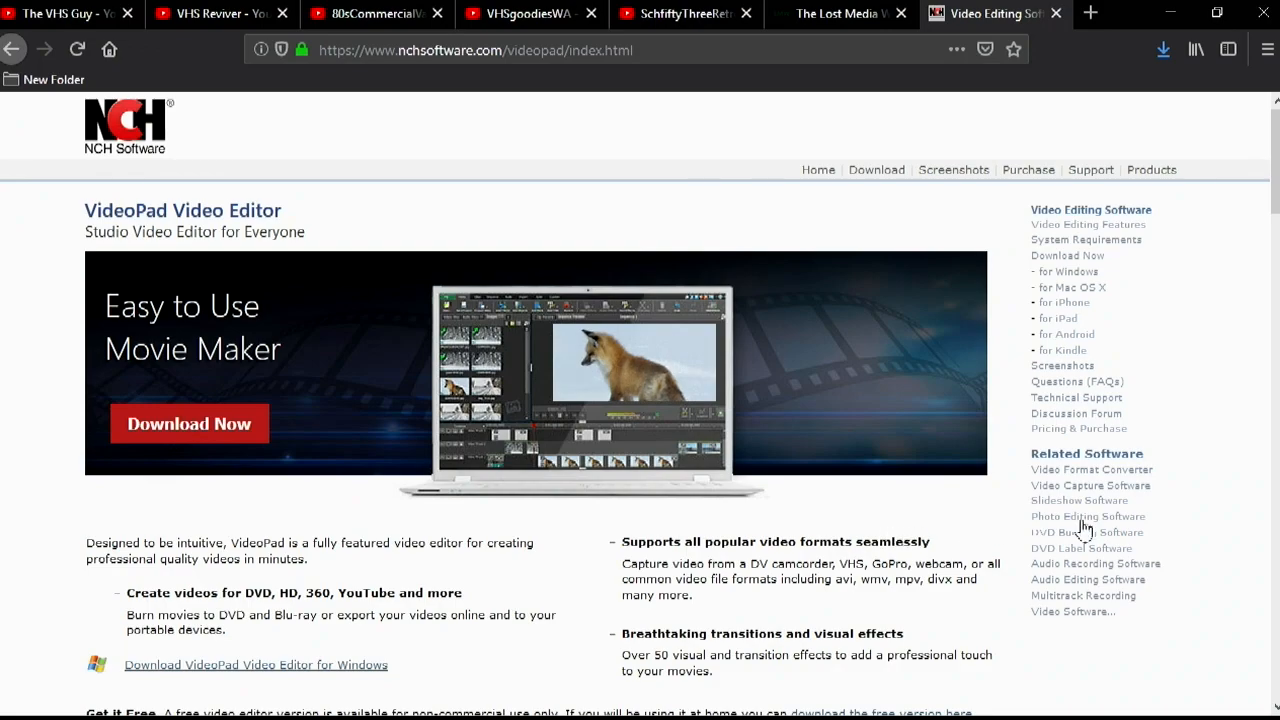
mouse_move(968, 384)
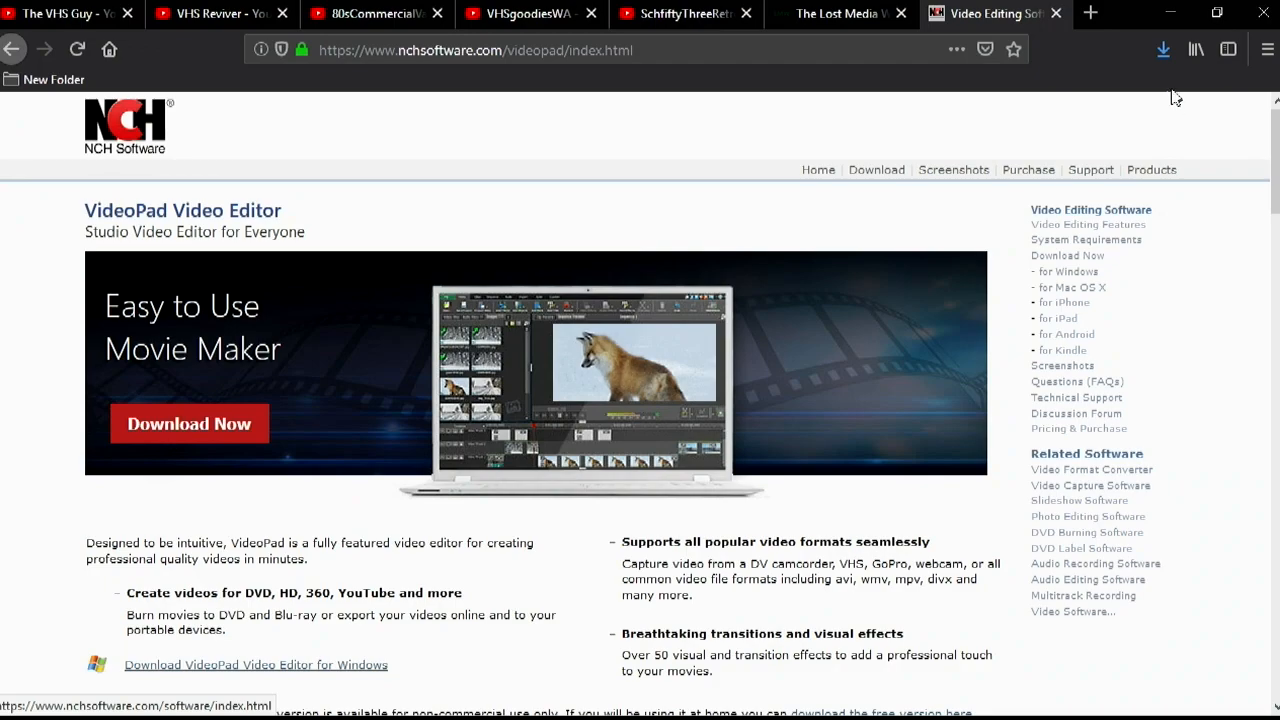
click(1160, 50)
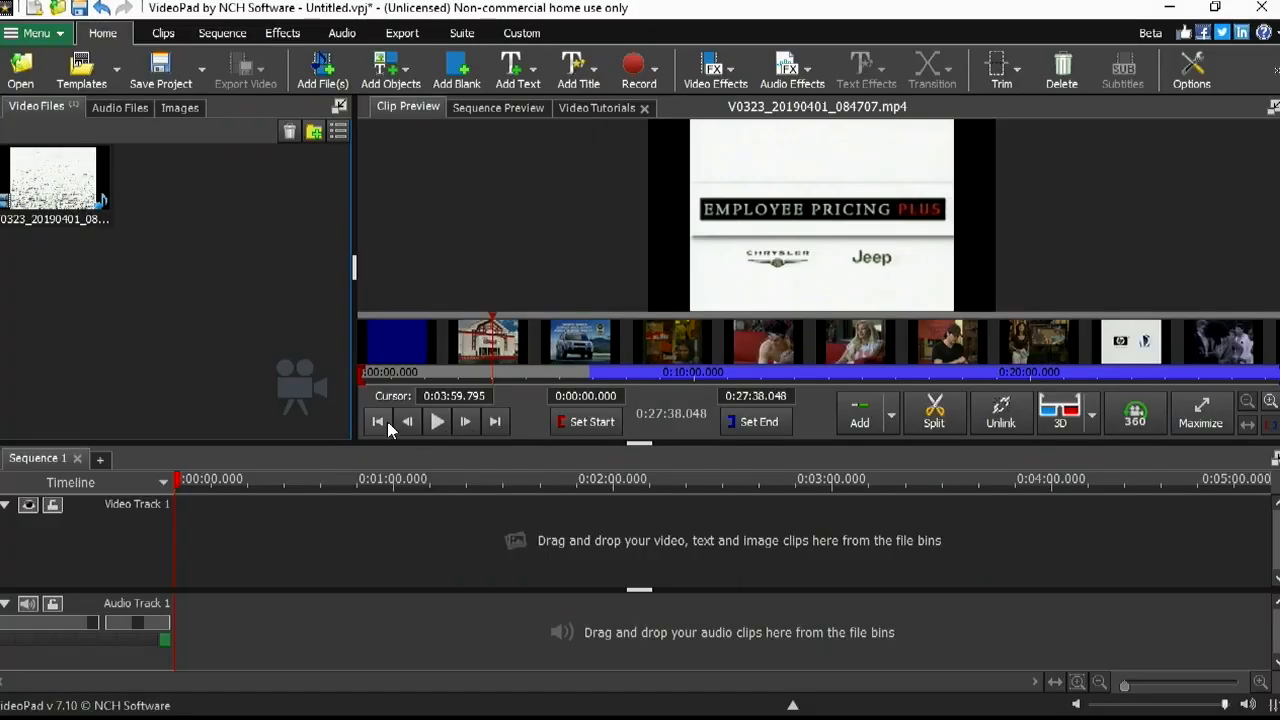
mouse_move(712, 442)
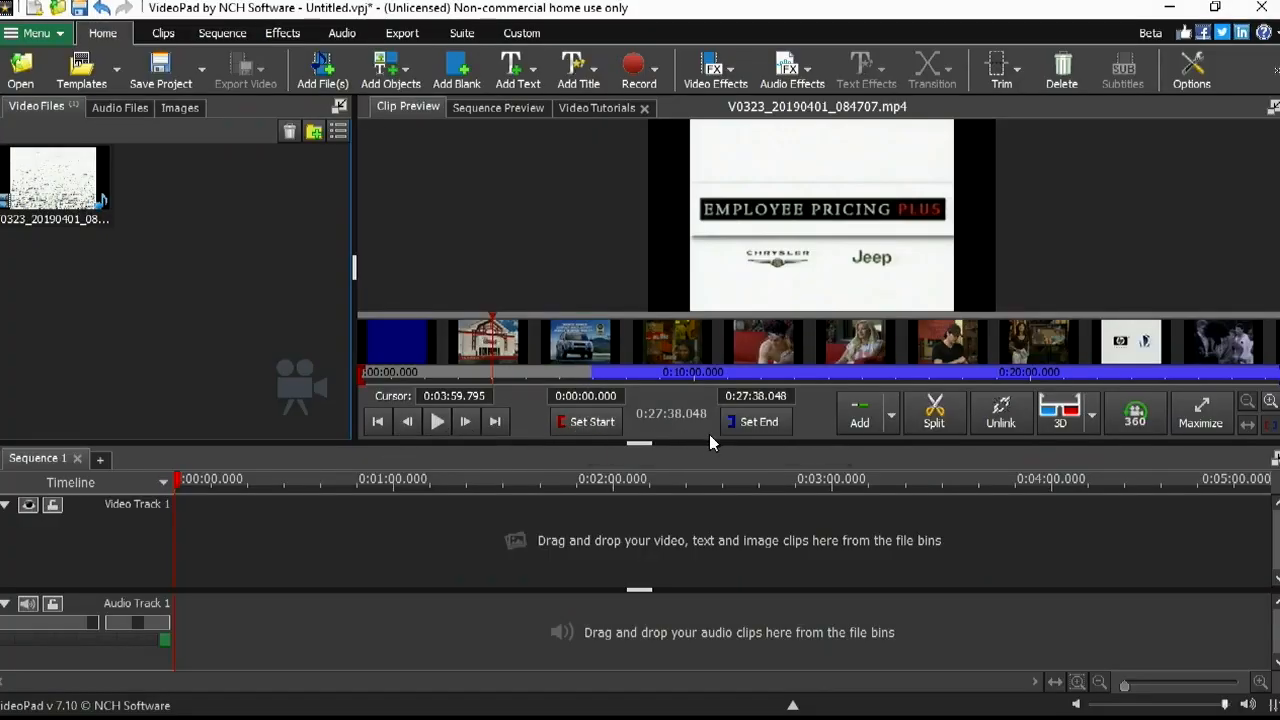
Mark the Jeep commercial from 3:59.795 to 4:29.390 with Set Start and Set End
click(584, 420)
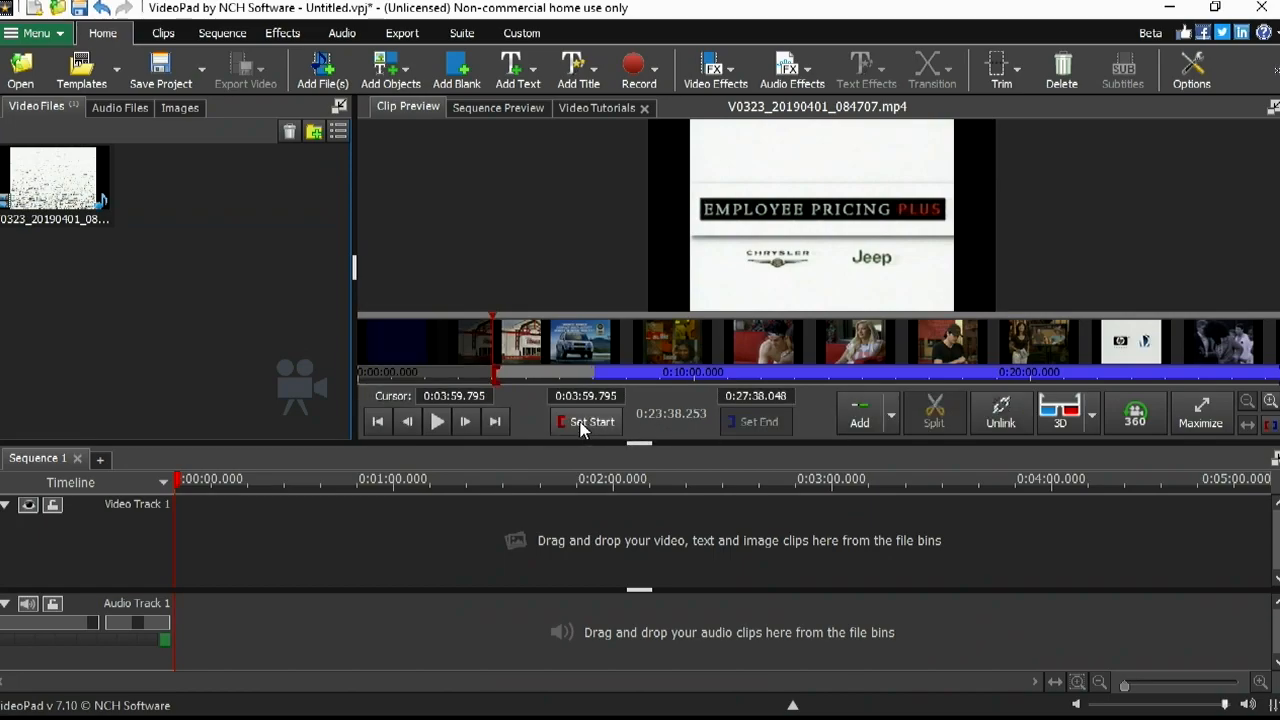
mouse_move(586, 426)
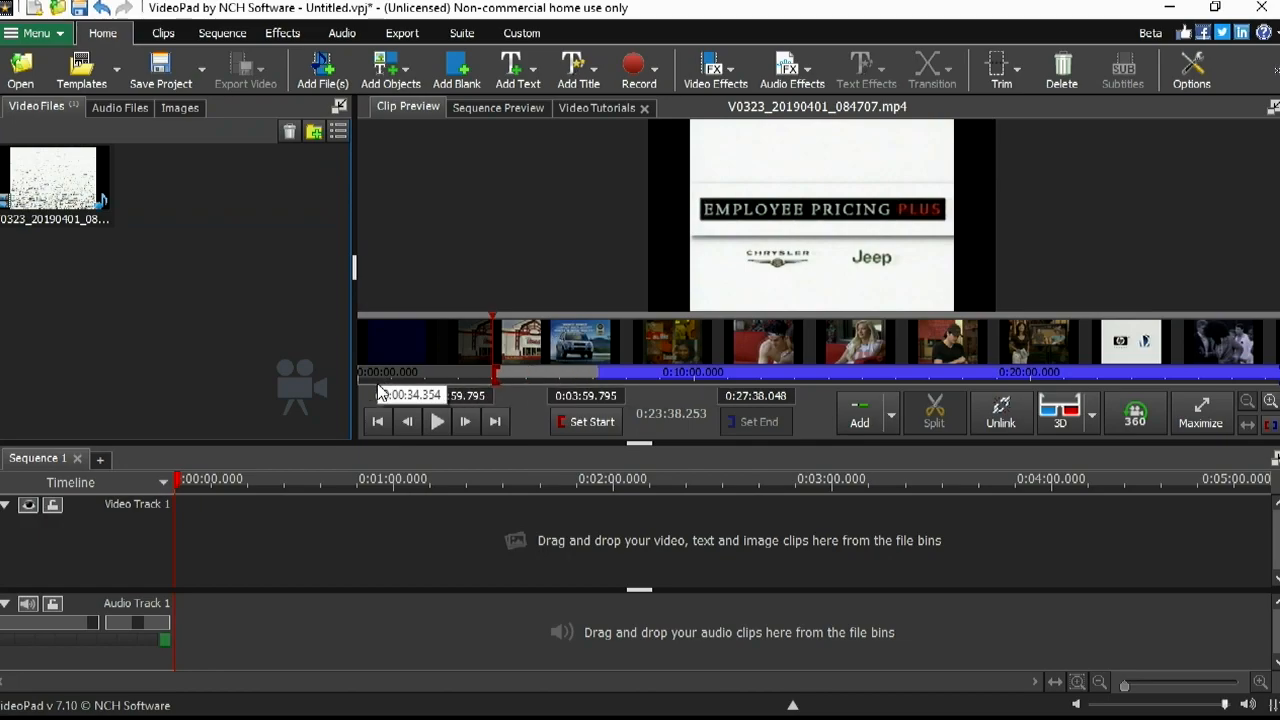
click(436, 420)
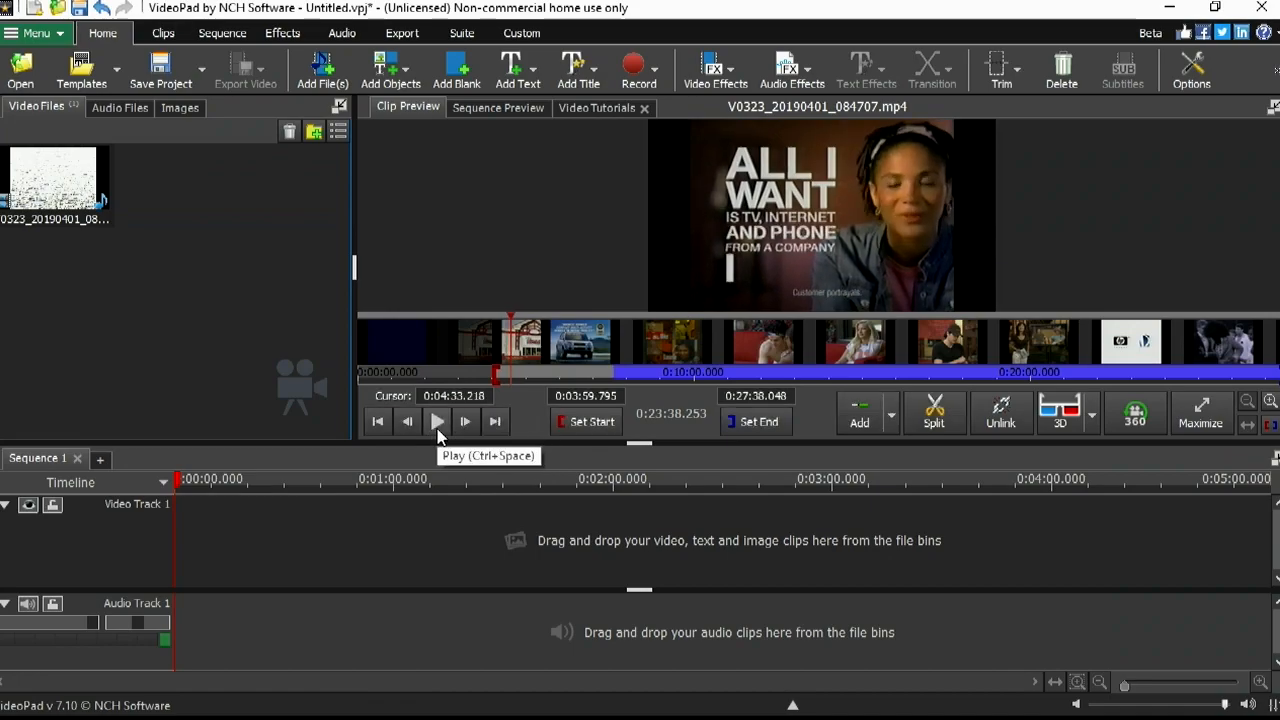
mouse_move(408, 432)
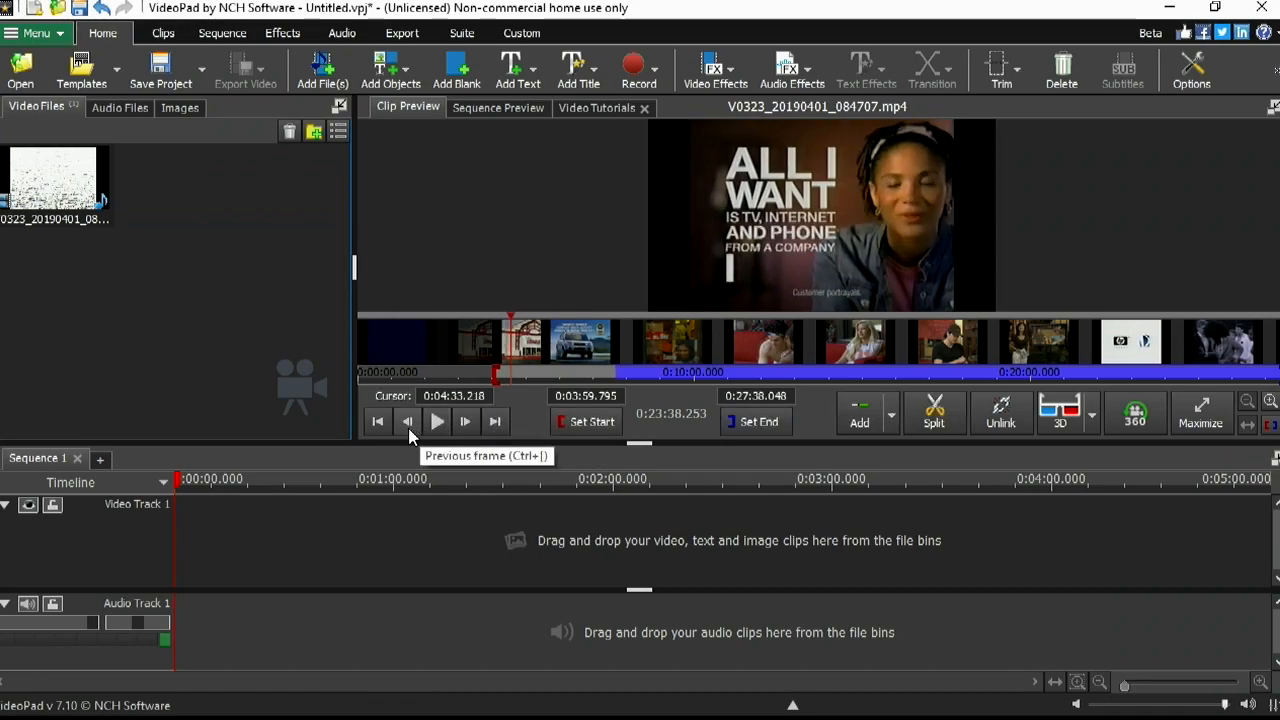
click(406, 420)
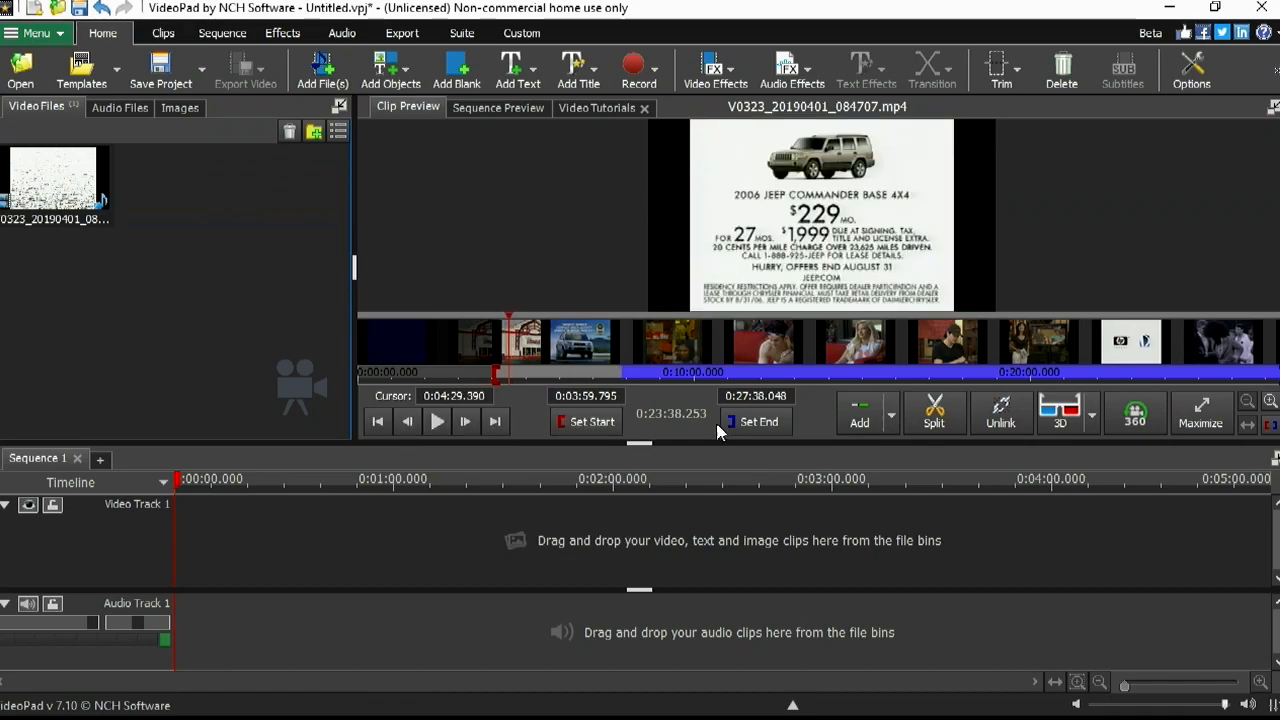
click(758, 422)
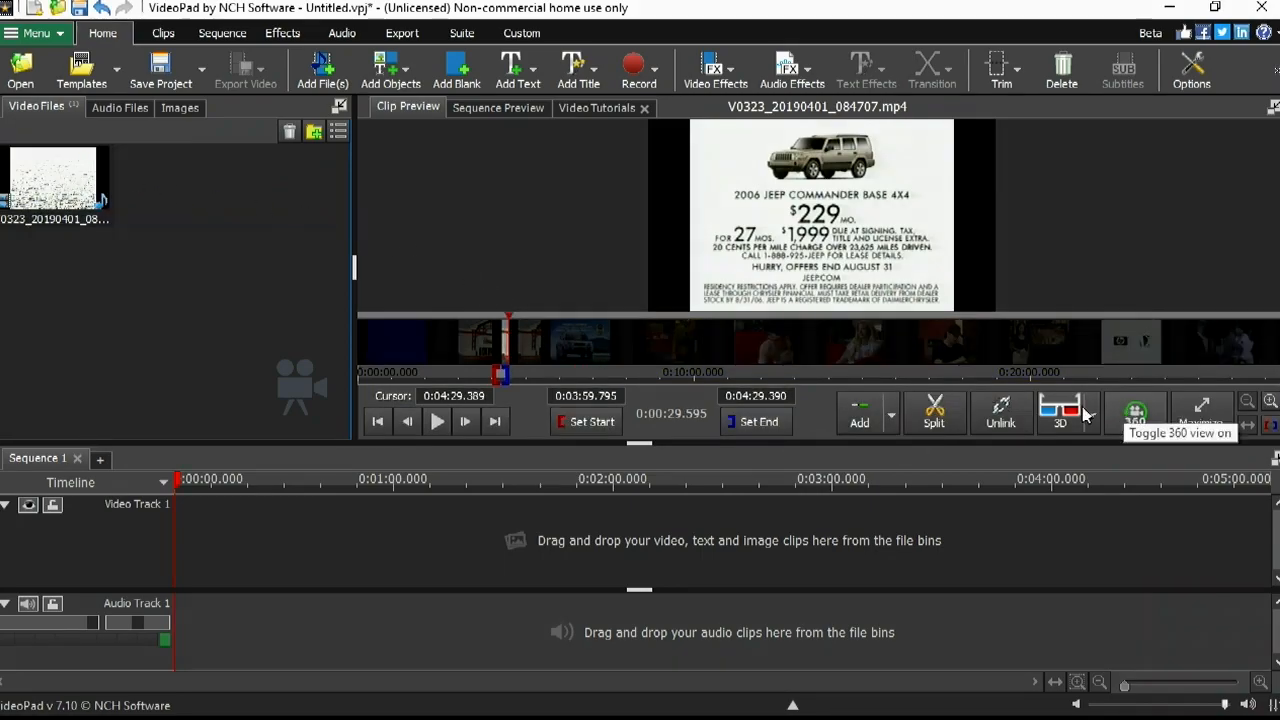
mouse_move(878, 420)
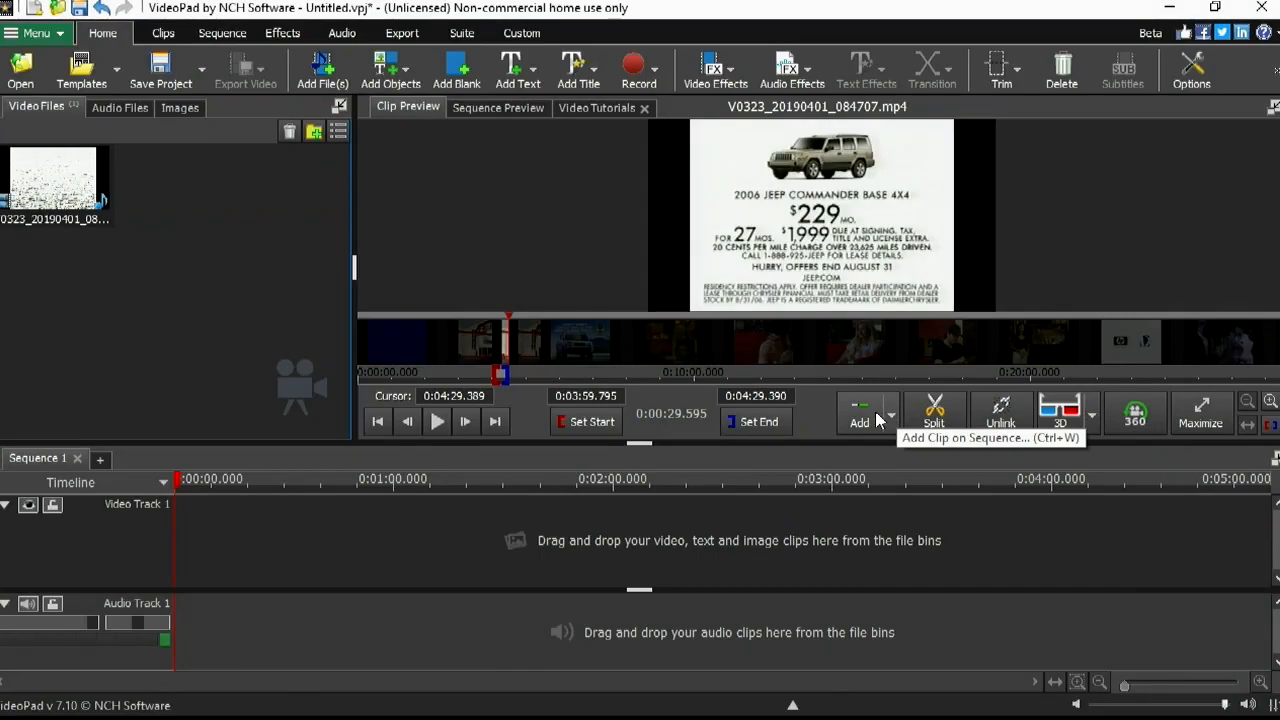
Add the trimmed clip on the sequence at the cursor and play it back
click(890, 412)
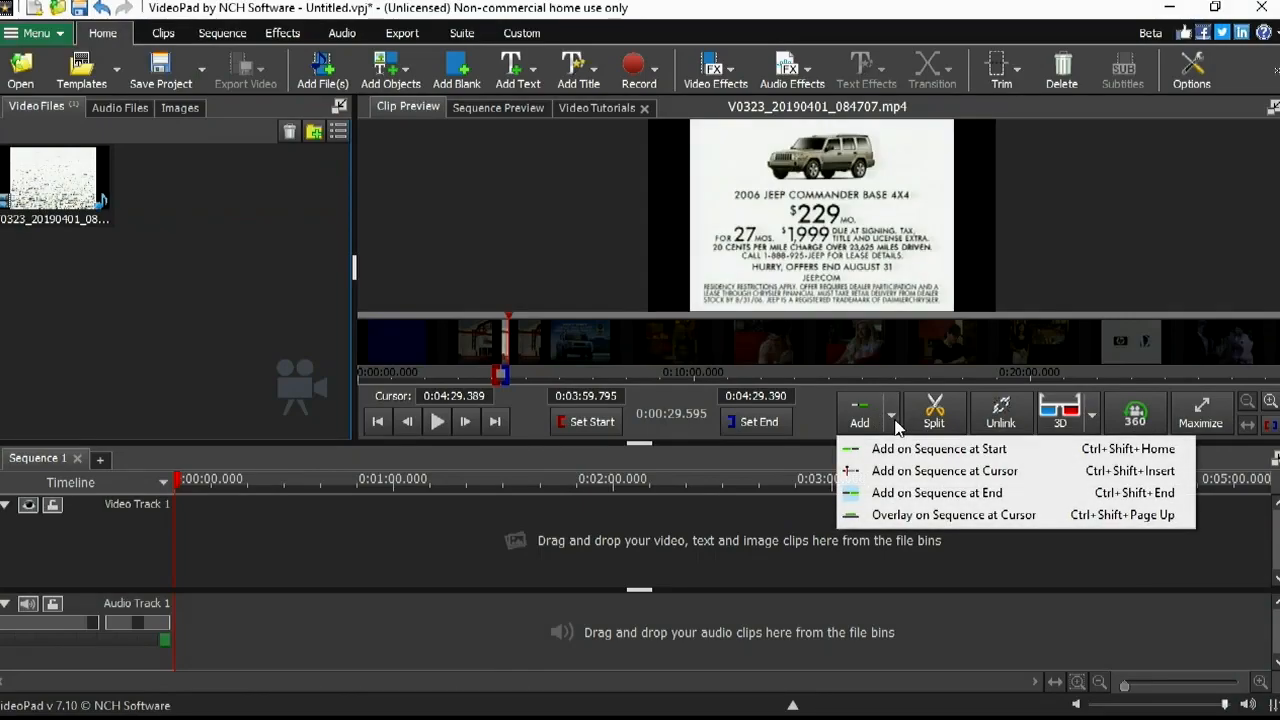
mouse_move(940, 448)
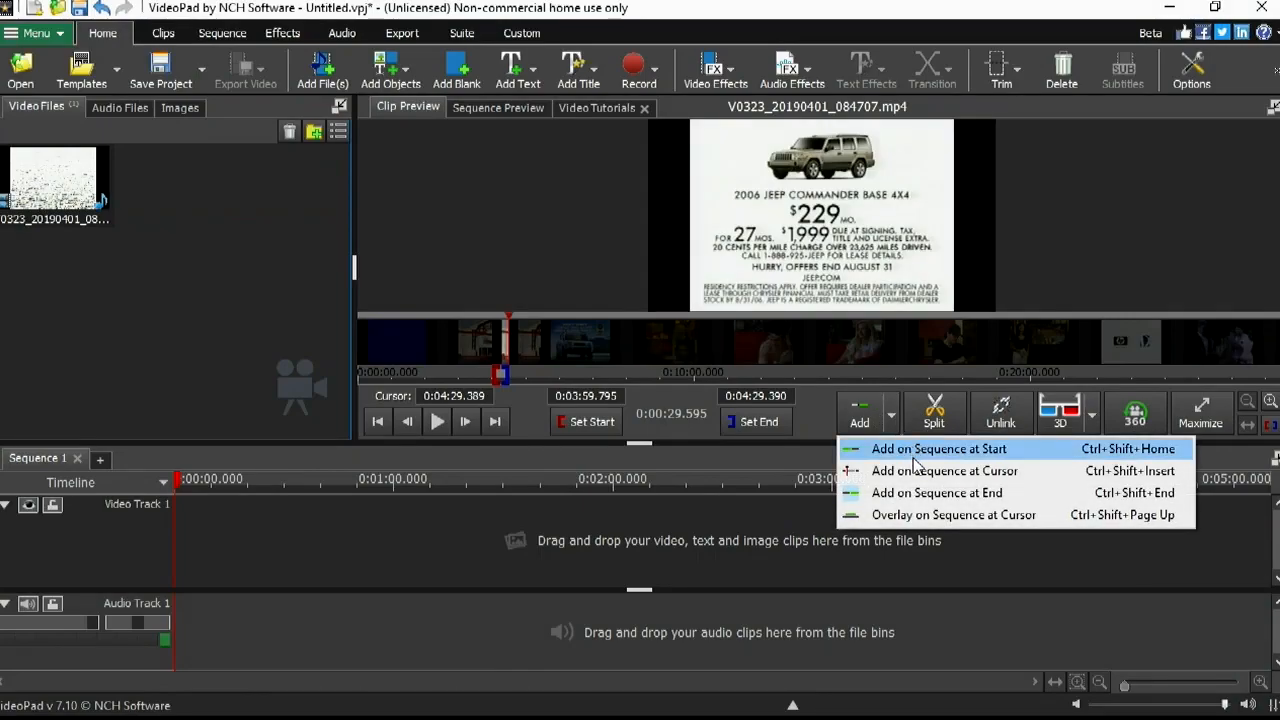
mouse_move(928, 472)
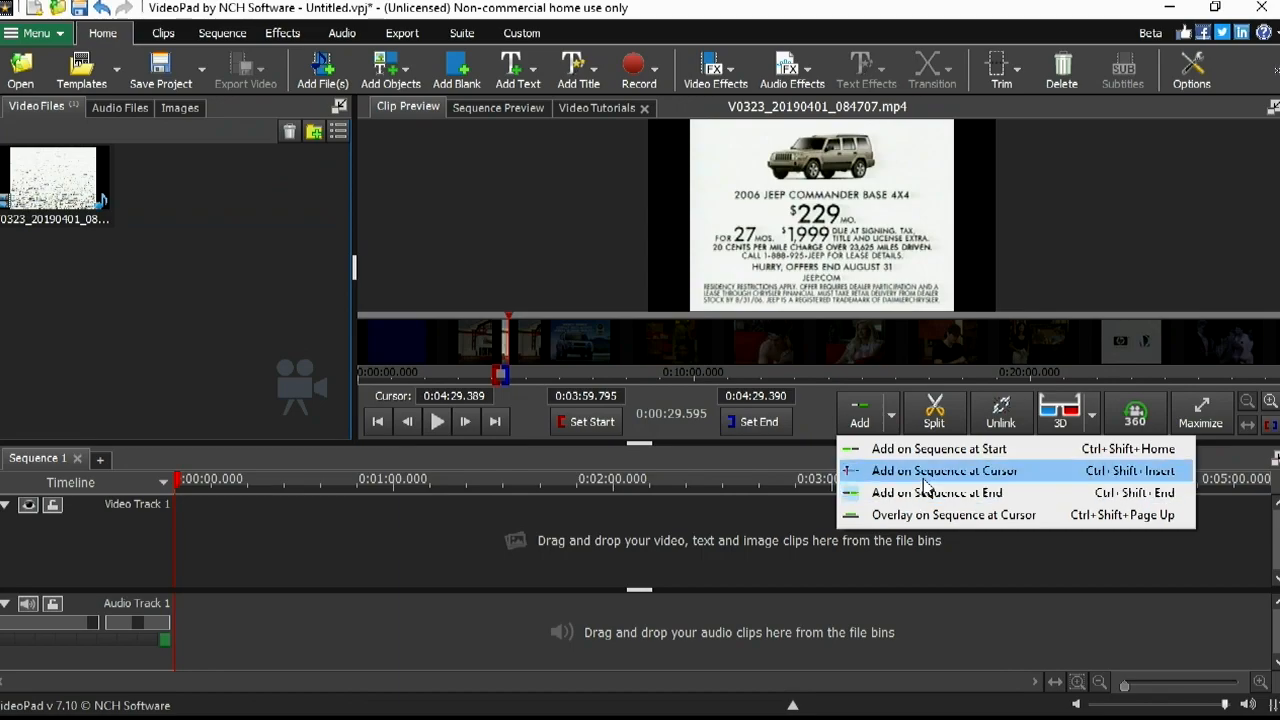
click(944, 470)
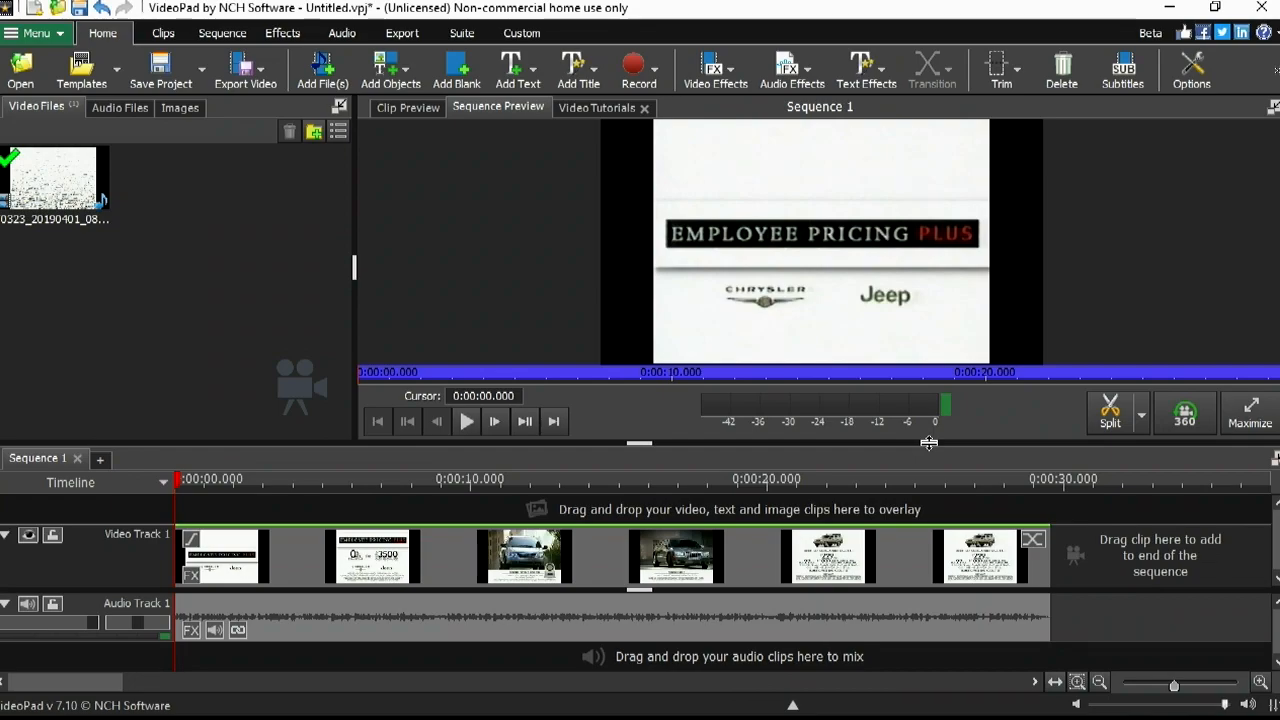
mouse_move(552, 406)
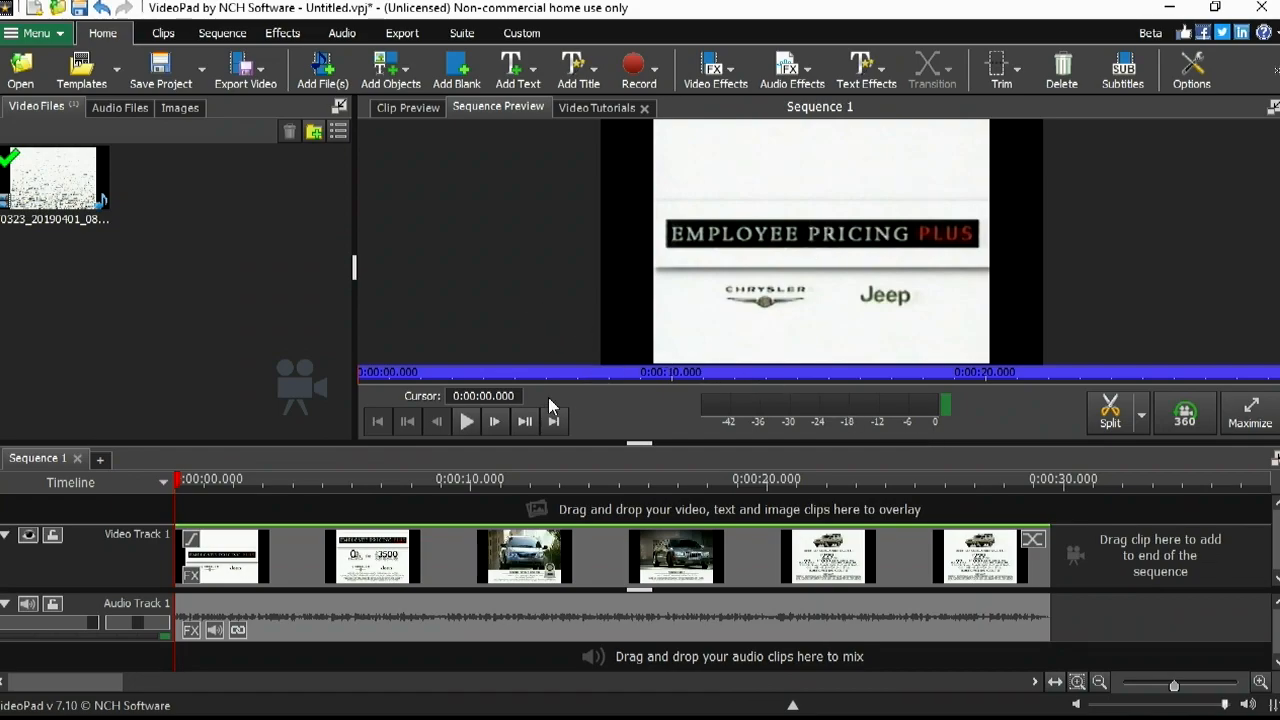
click(464, 420)
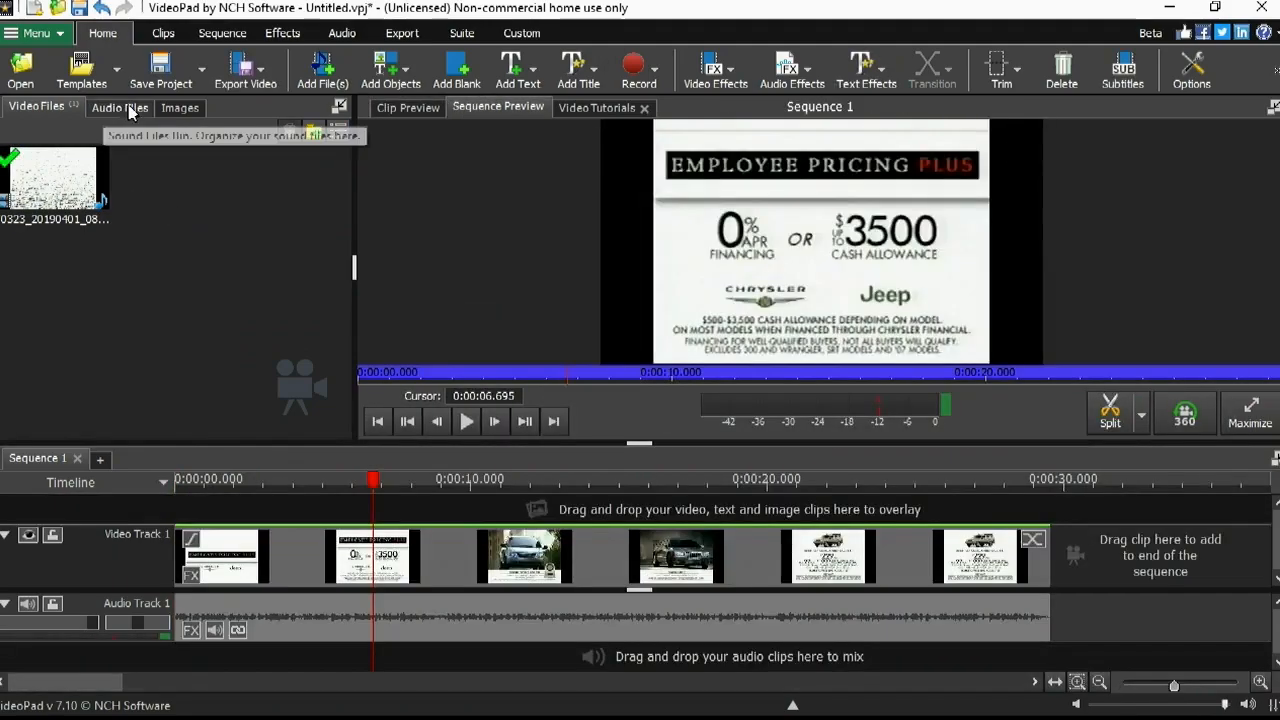
Choose Export Video as a Video File for the edited sequence
click(244, 68)
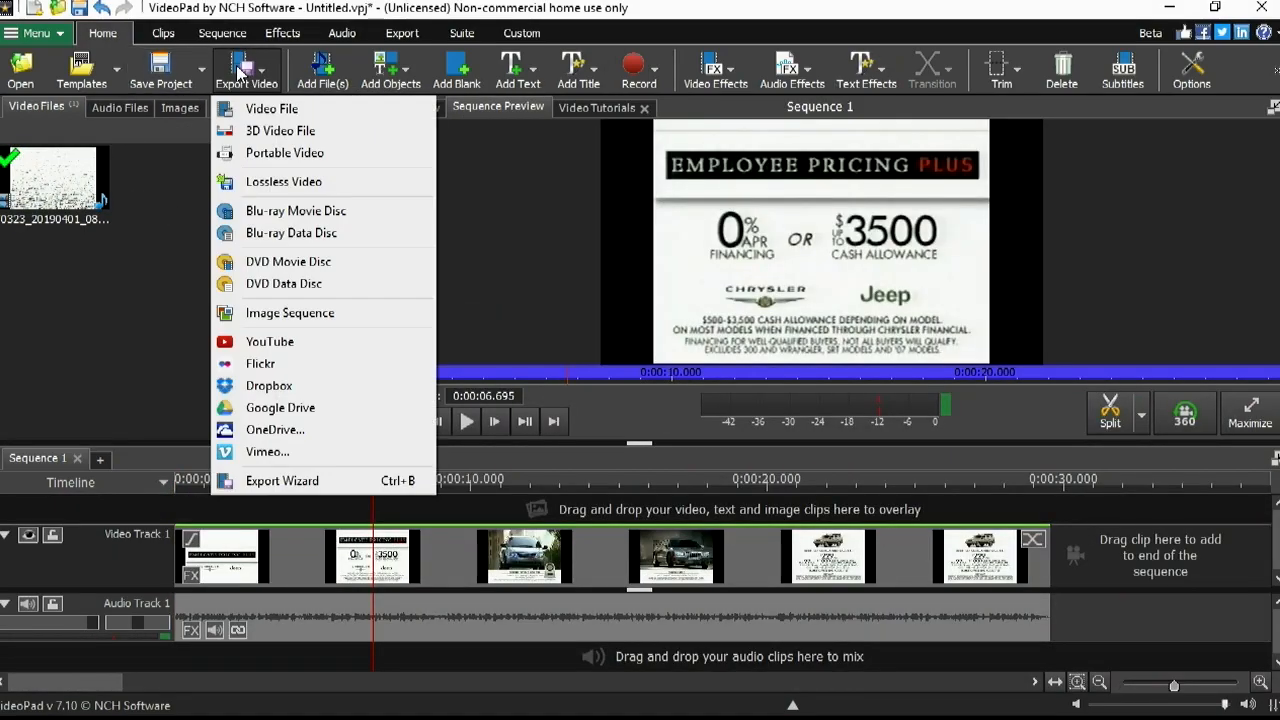
mouse_move(280, 132)
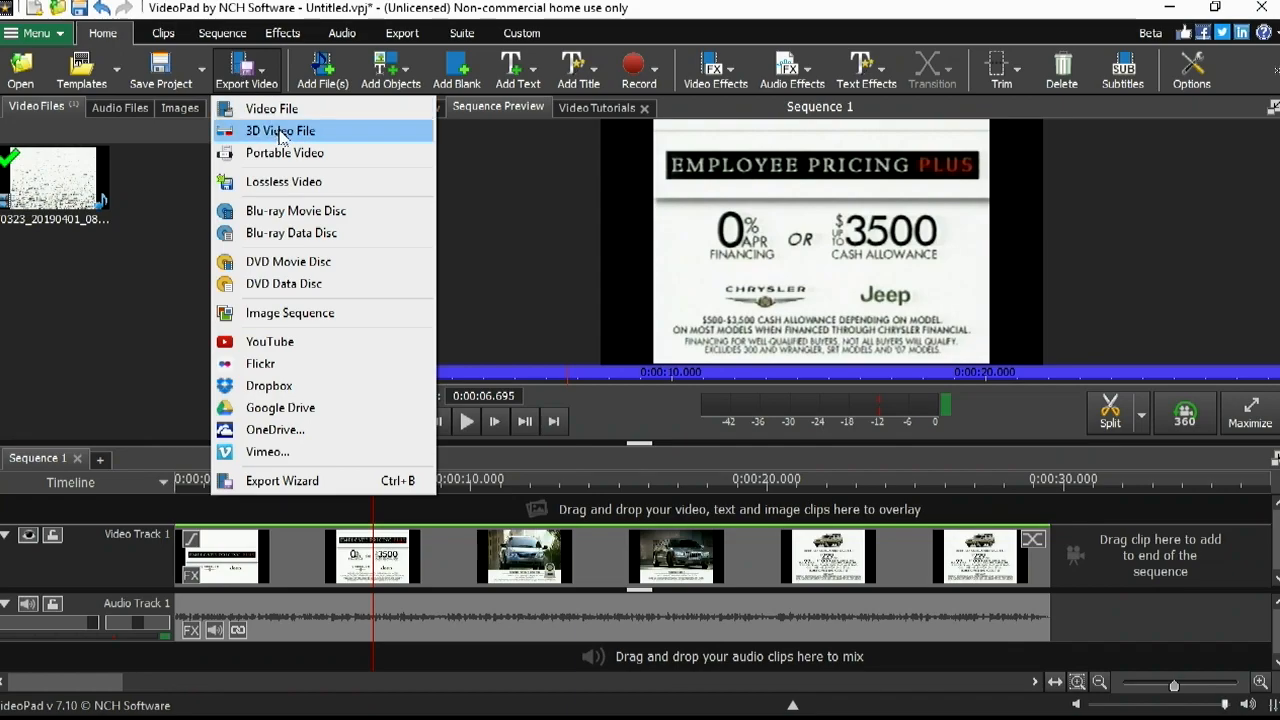
click(280, 132)
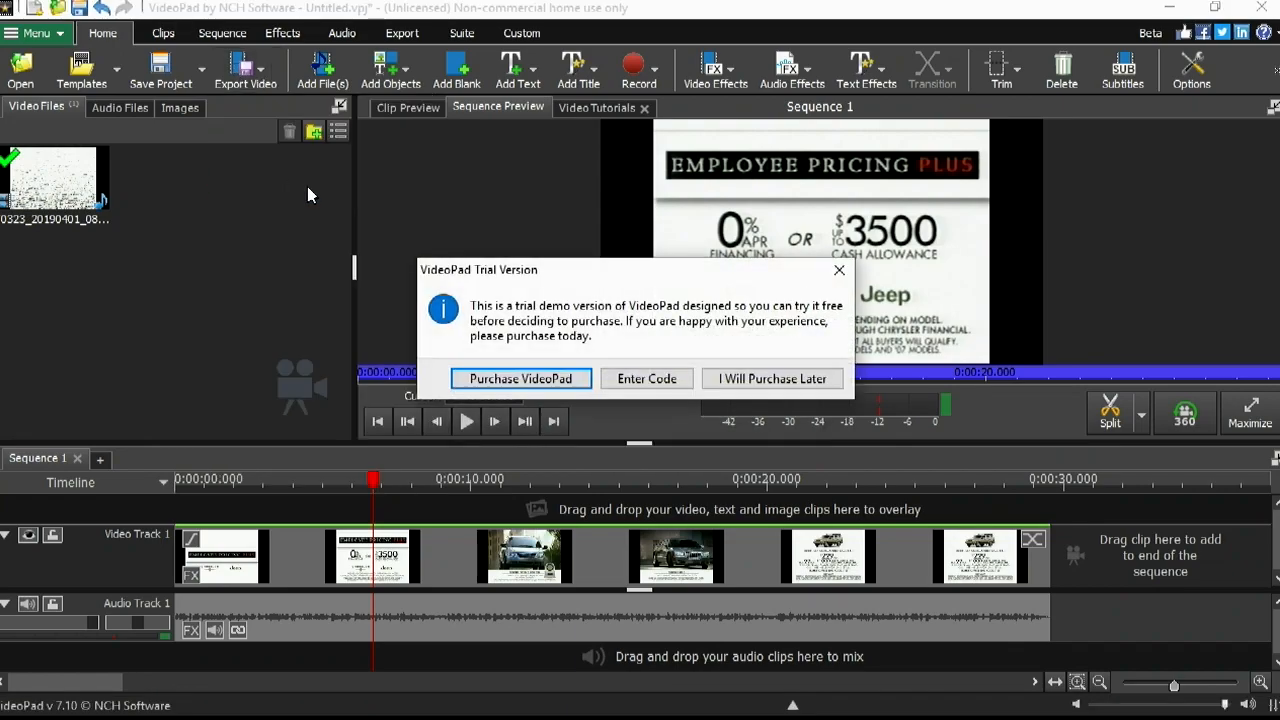
mouse_move(656, 378)
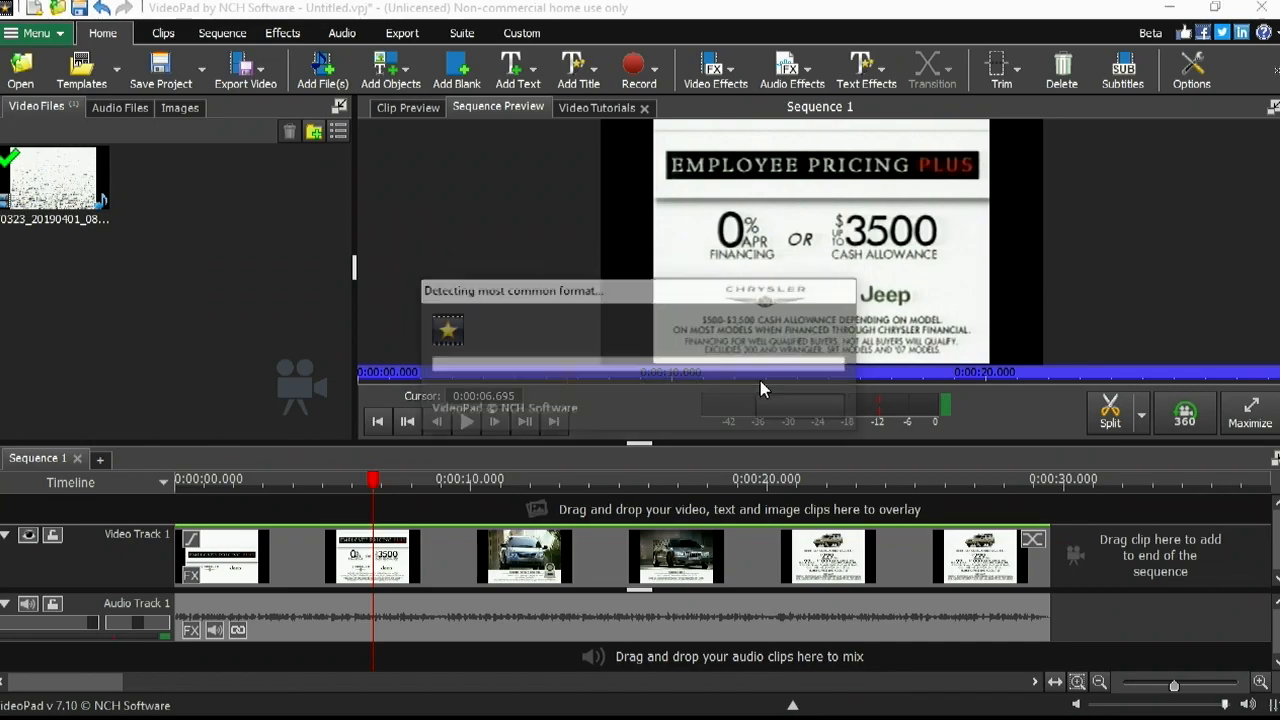
Create the export as Untitled.mp4 at 1280x720 in C:\Users\Owner\Videos
click(244, 70)
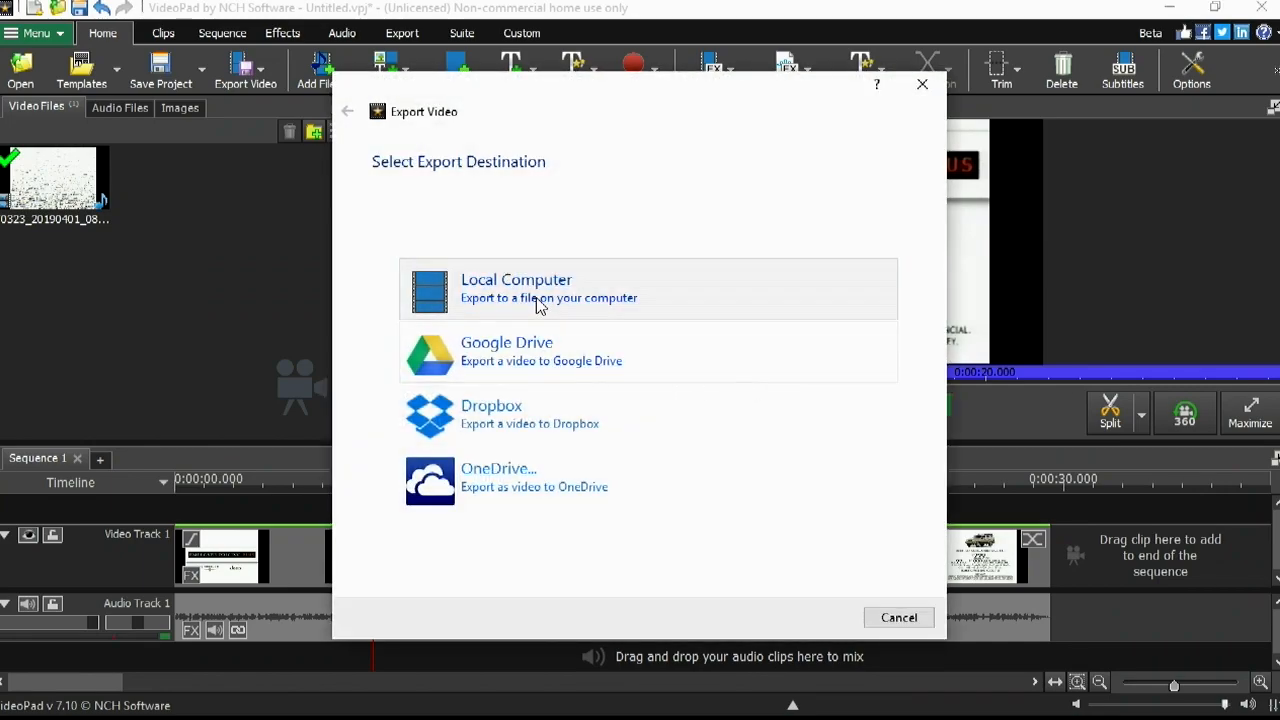
click(540, 290)
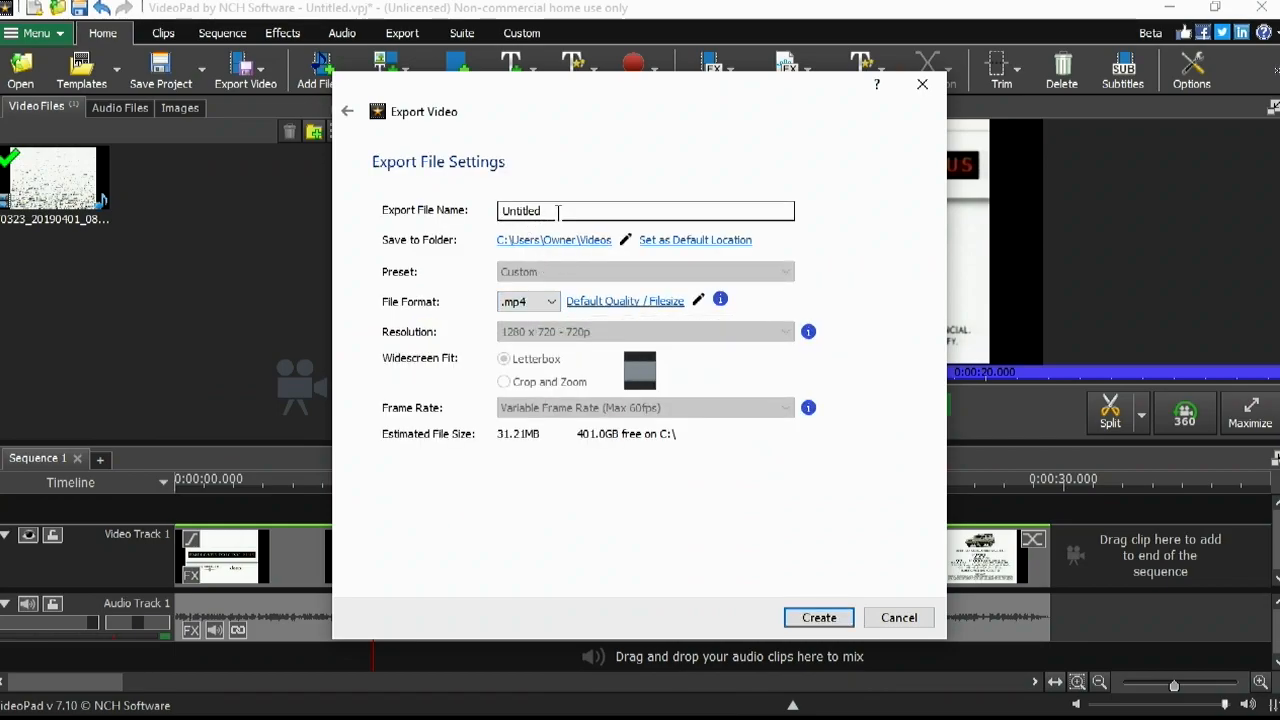
mouse_move(544, 308)
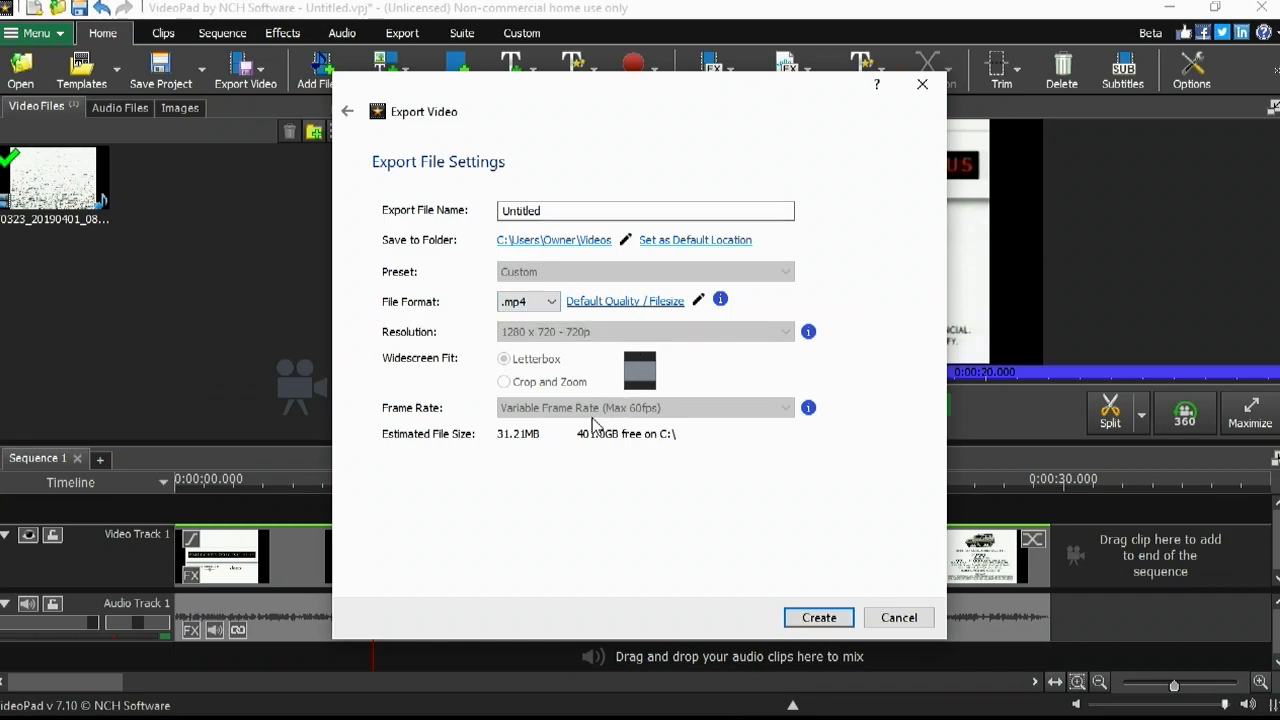
mouse_move(596, 438)
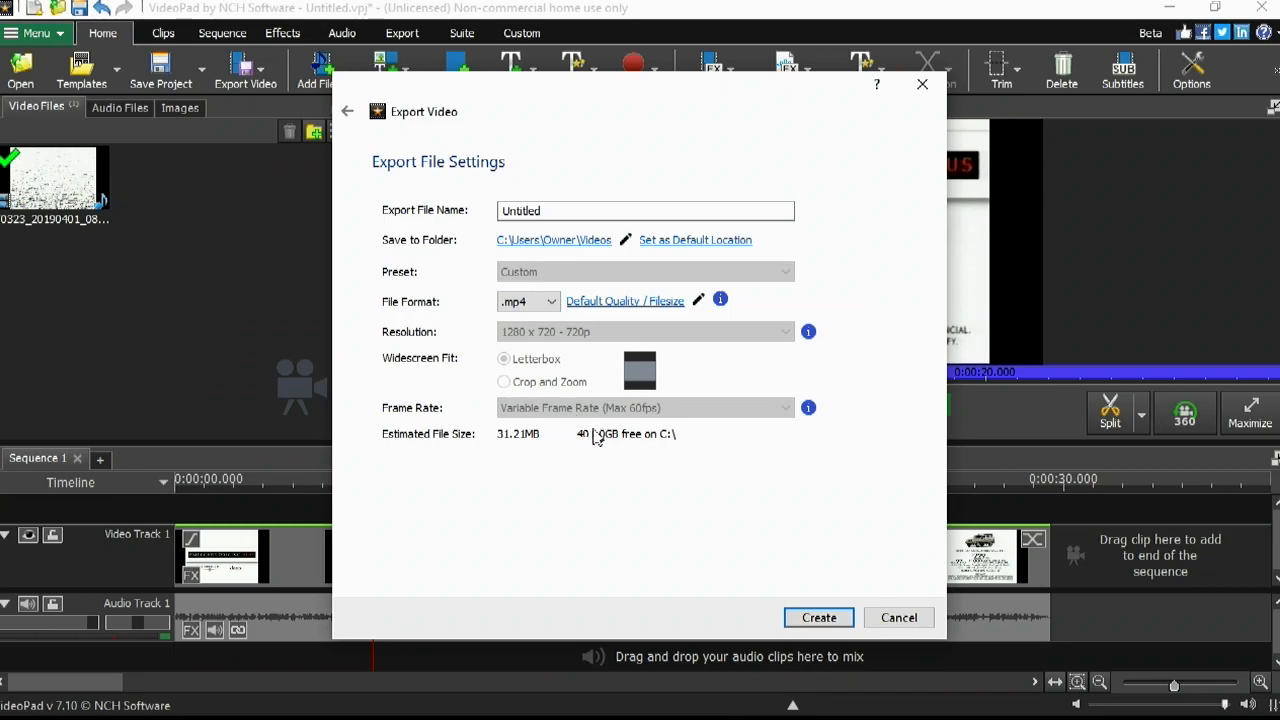
mouse_move(624, 452)
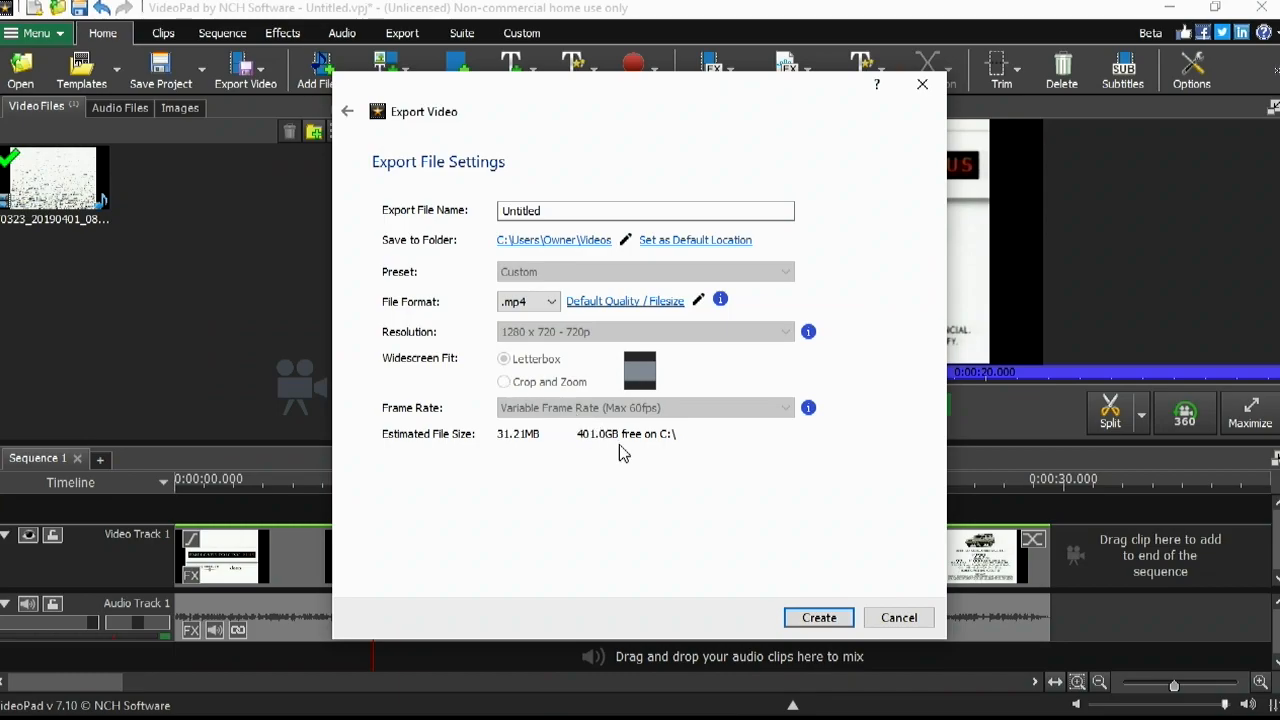
mouse_move(562, 492)
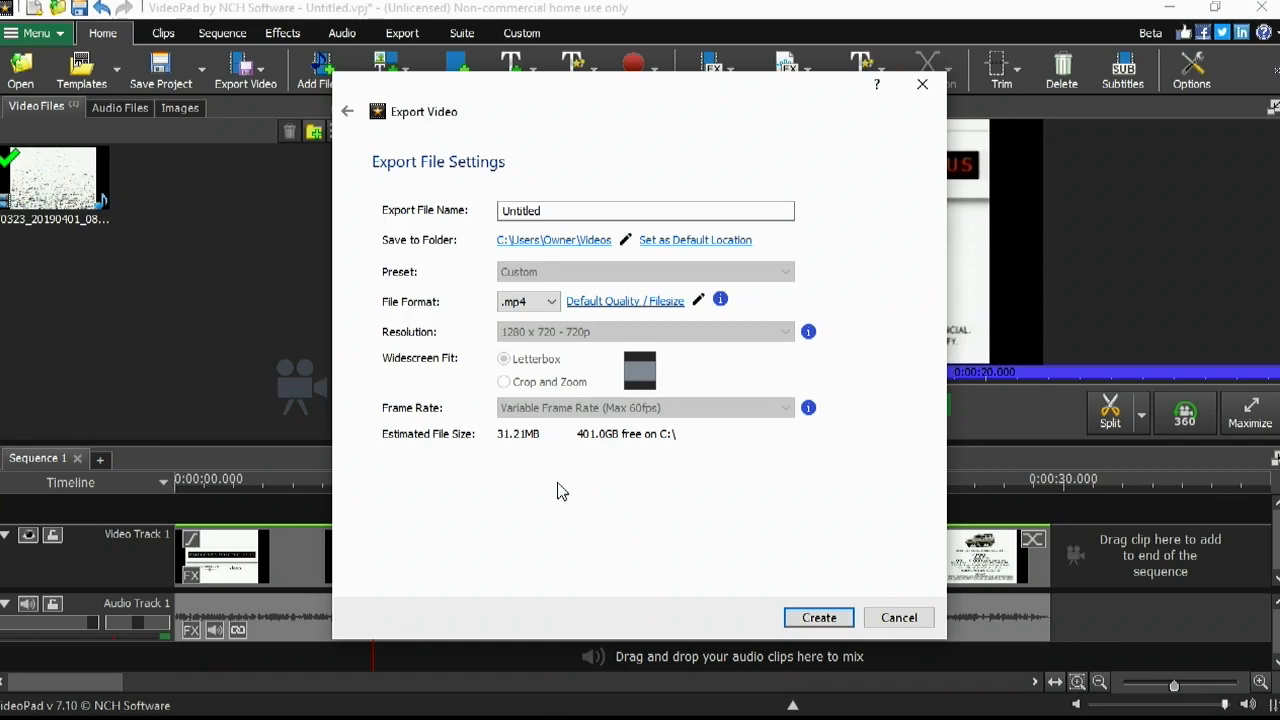
mouse_move(760, 600)
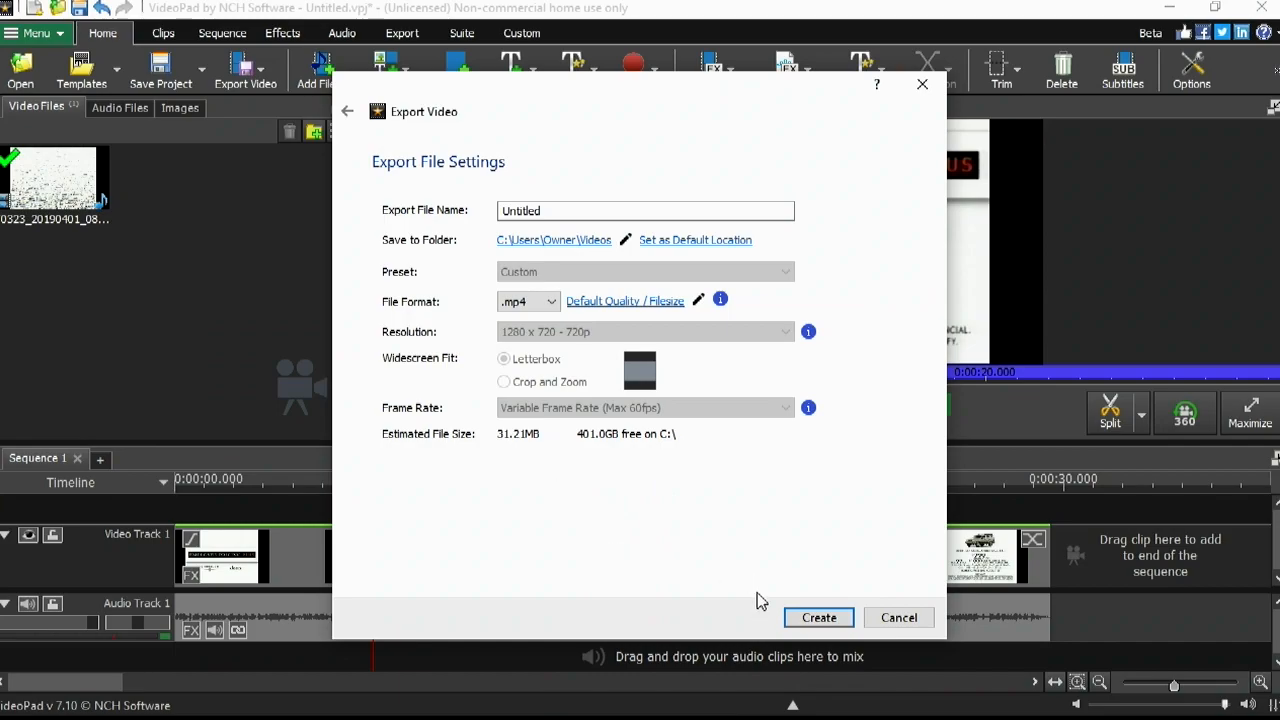
click(818, 616)
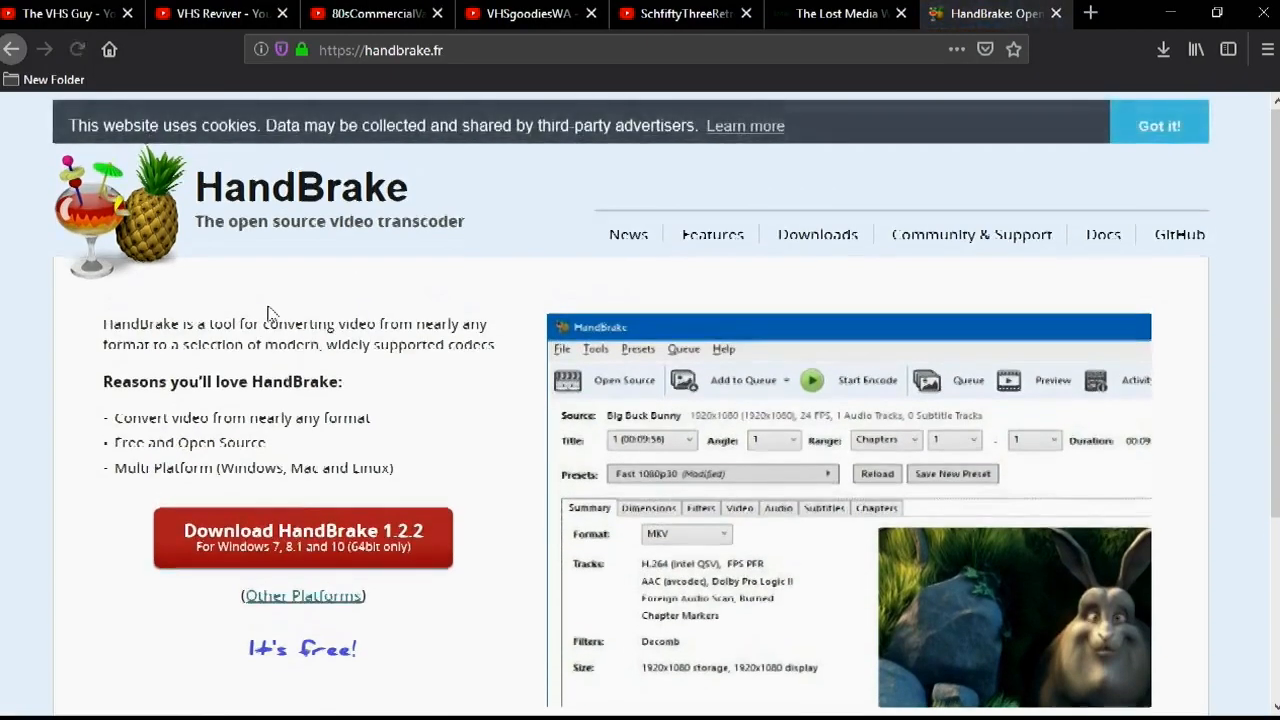
mouse_move(318, 556)
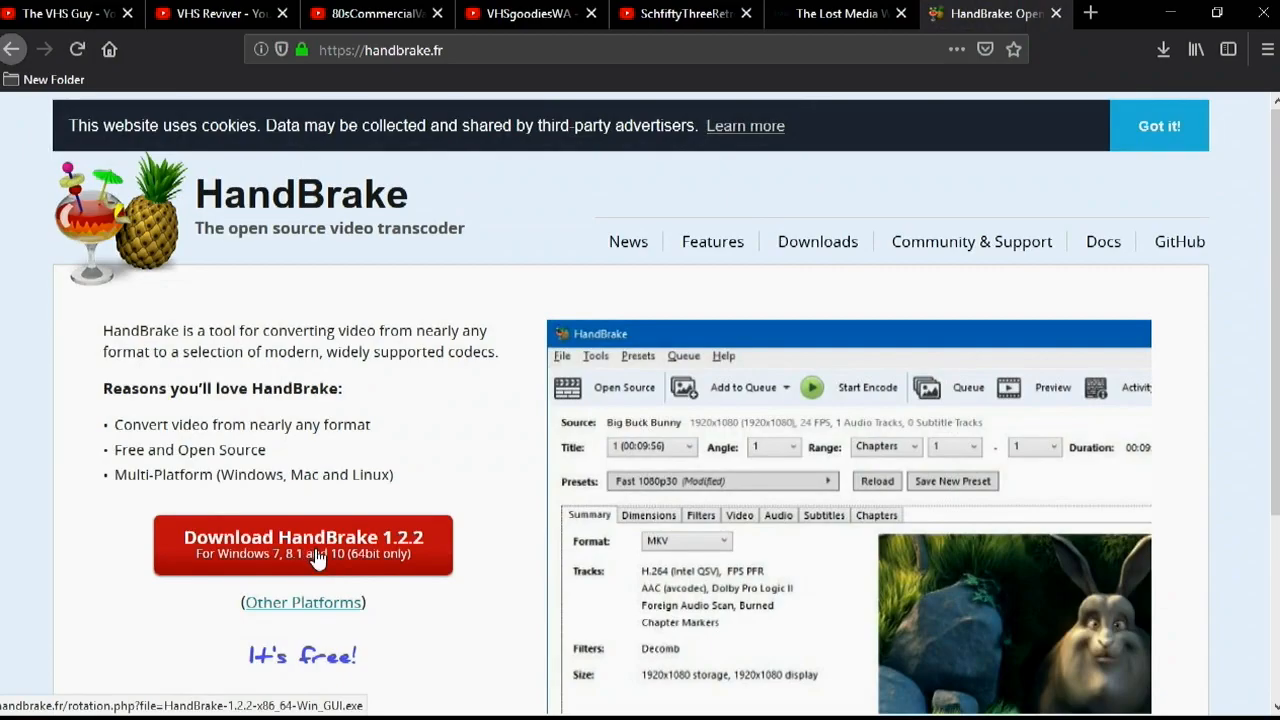
Download HandBrake 1.2.2 for Windows from handbrake.fr
click(304, 544)
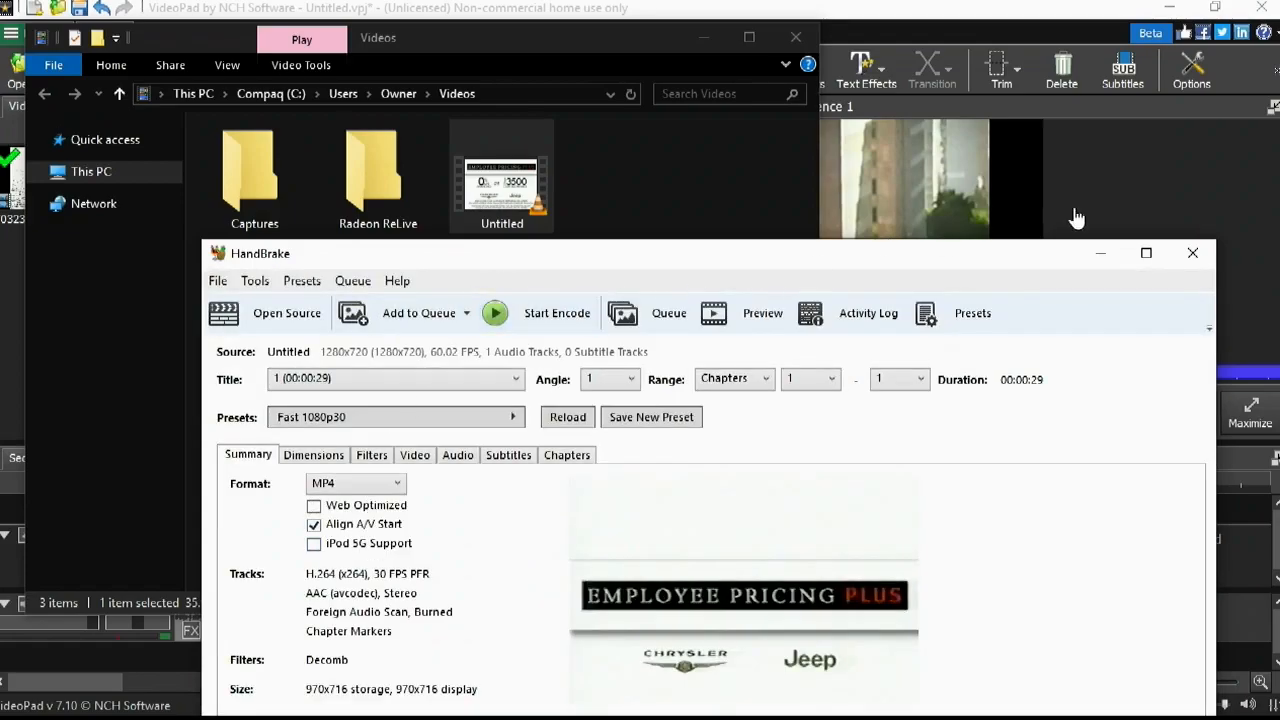
Maximize HandBrake and set the video encoder to H.265 (x265) at constant quality 25 RF
click(1146, 252)
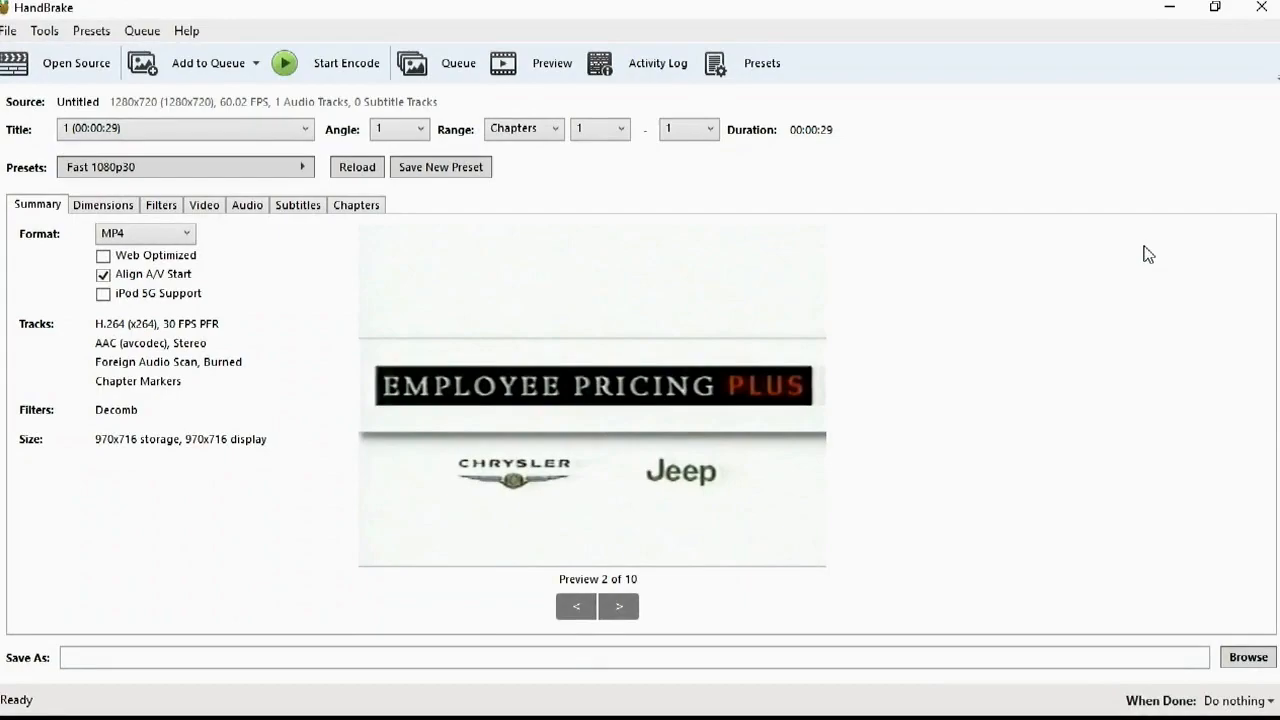
click(204, 204)
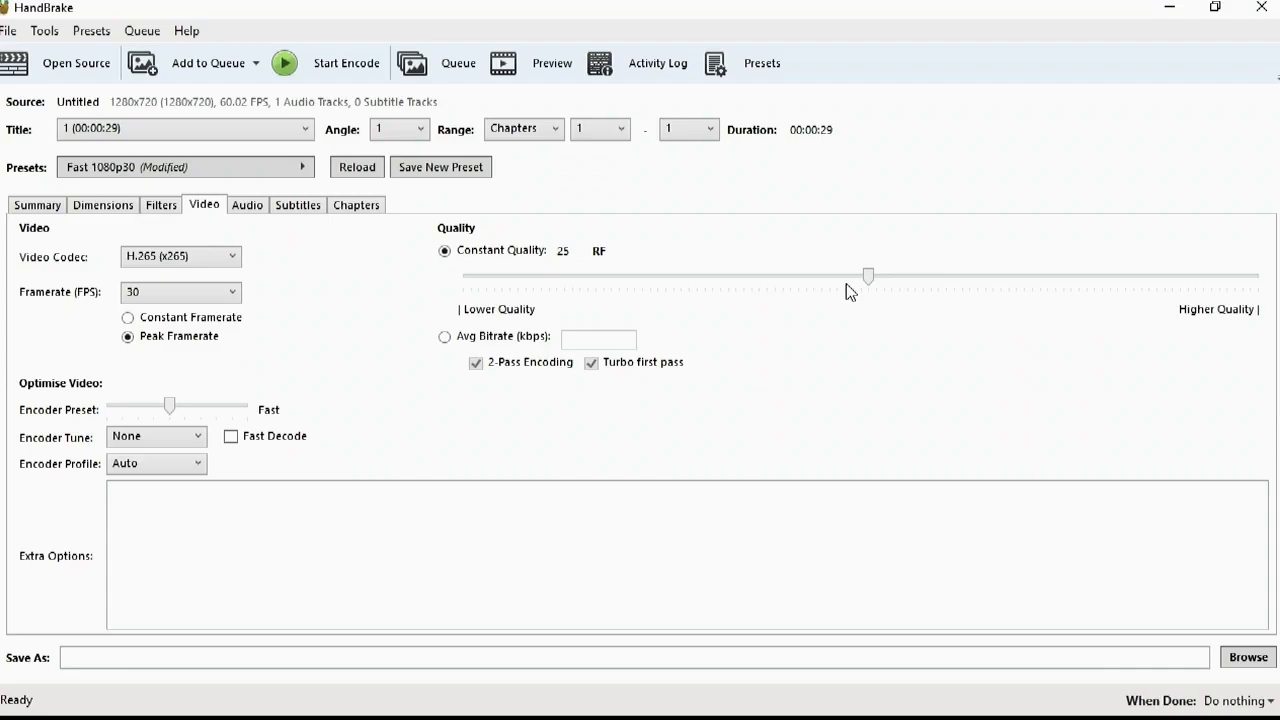
click(284, 62)
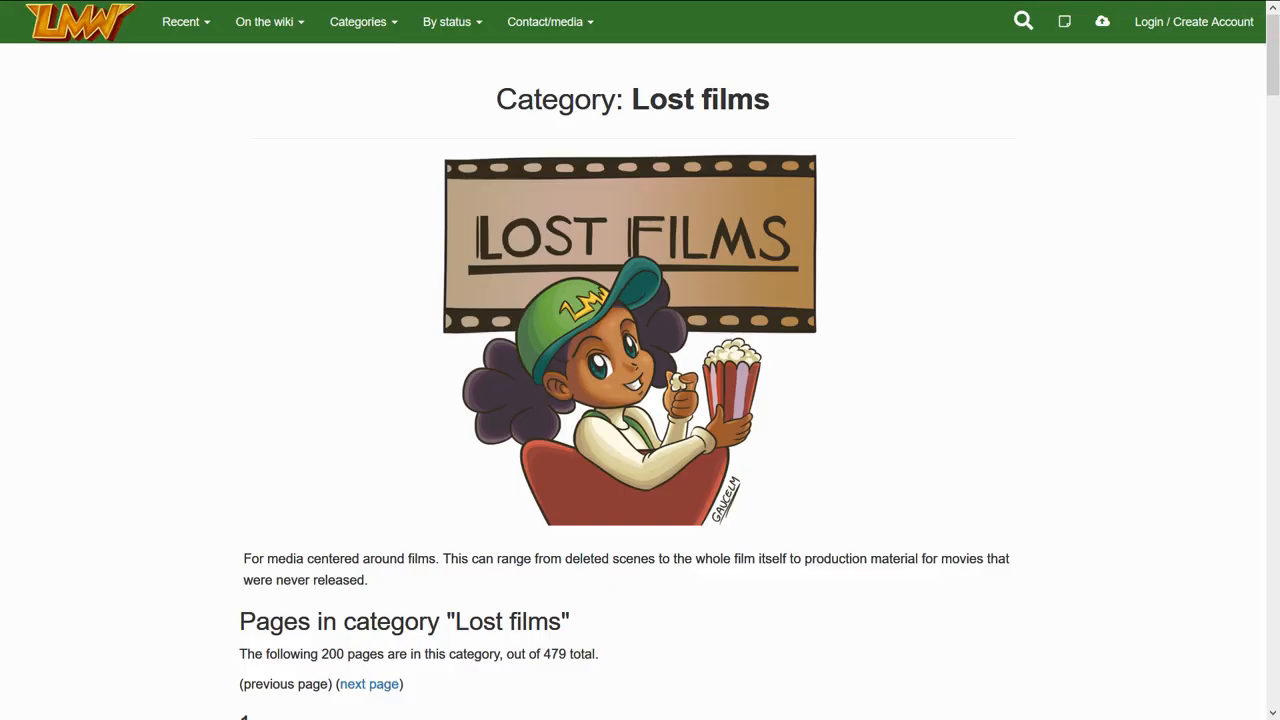
Scroll down through the Lost Media Wiki 'Category: Lost films' page listing
scroll(down, 3)
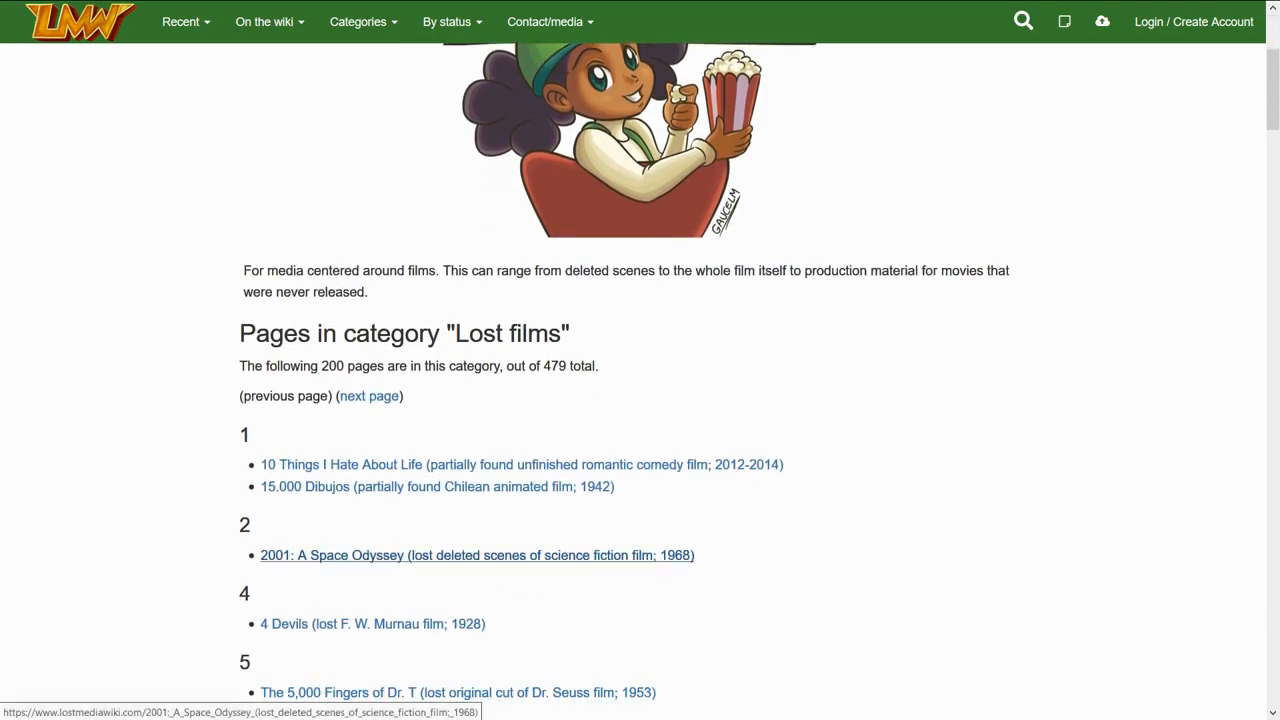
scroll(down, 3)
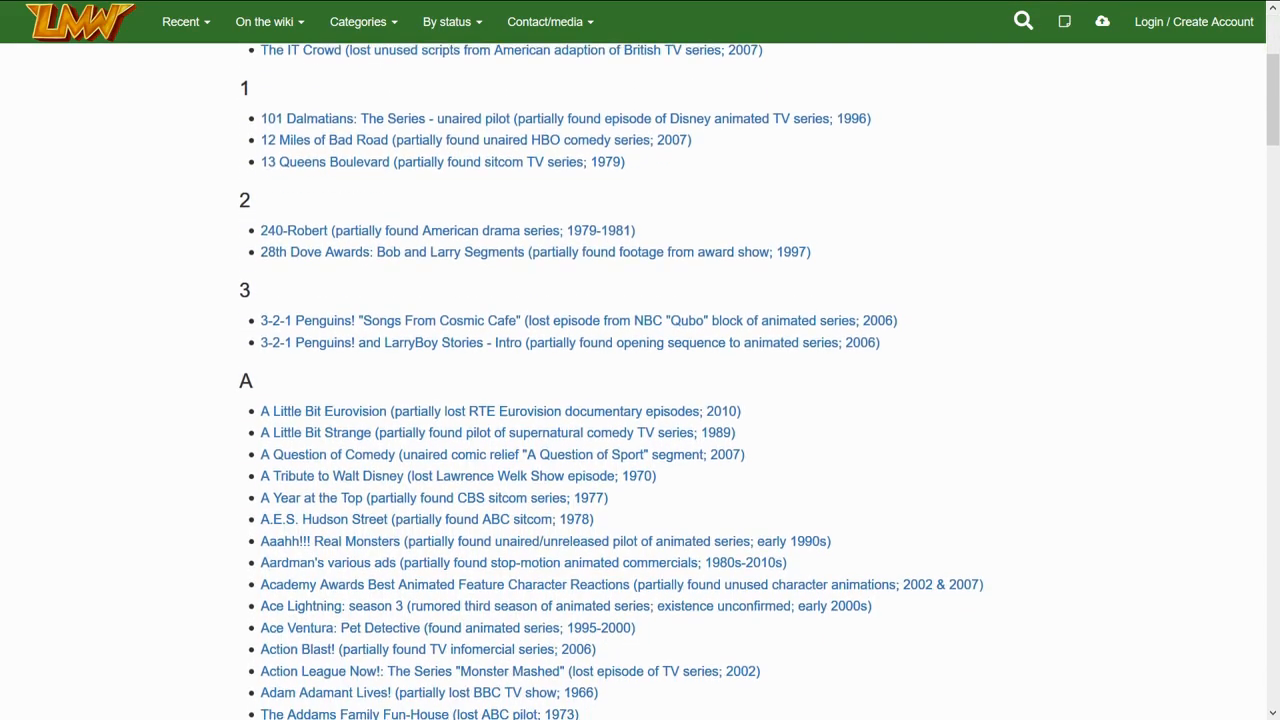
scroll(down, 3)
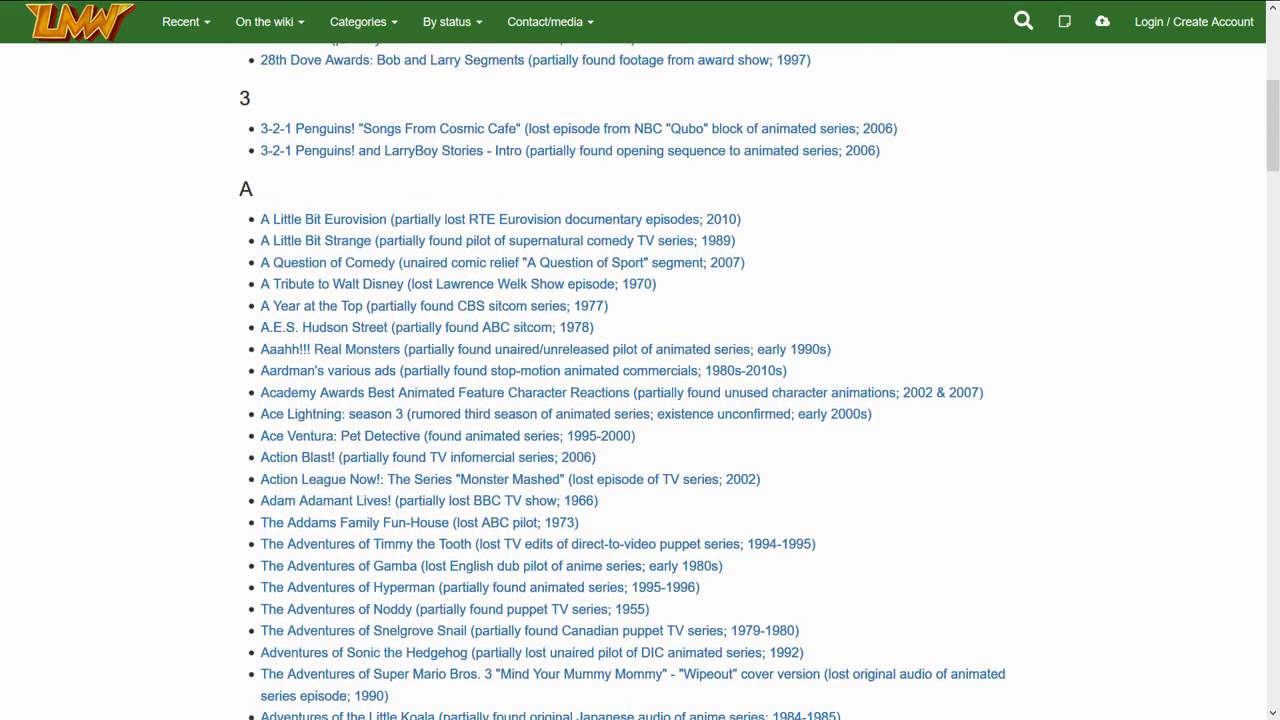
scroll(down, 3)
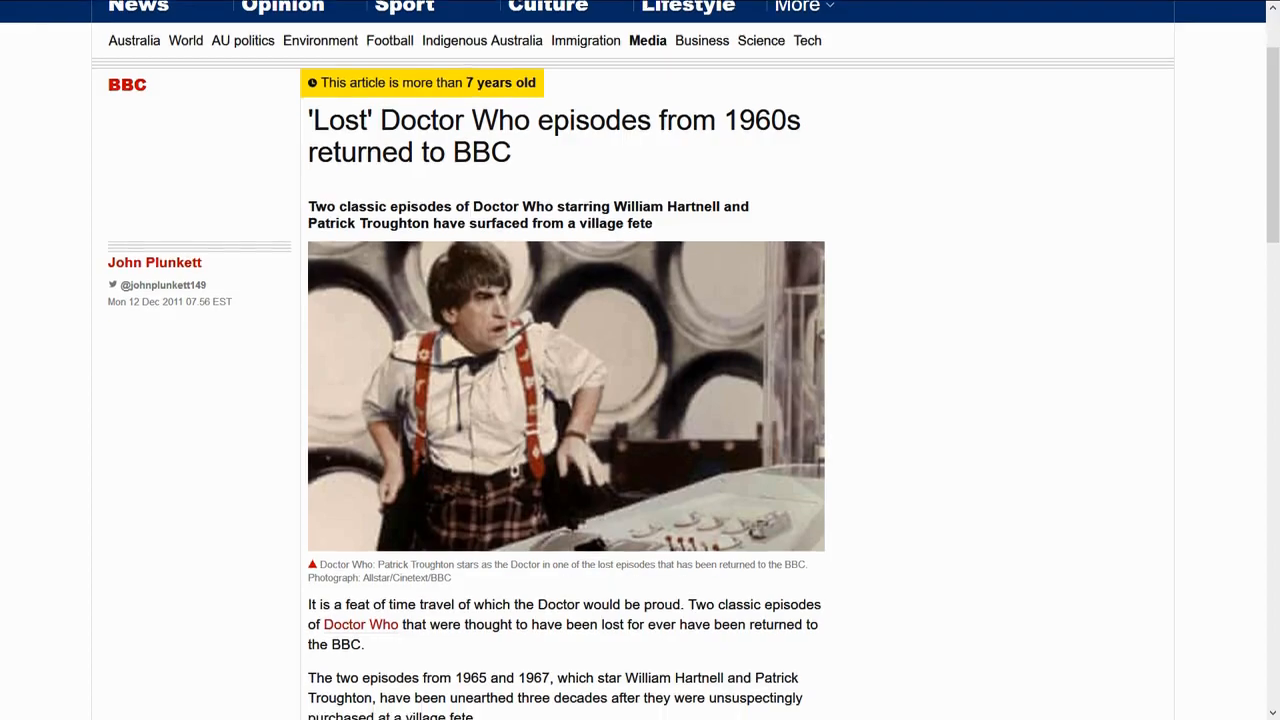
Scroll through the BBC Doctor Who lost-episodes article to its end about the DVD release
scroll(down, 3)
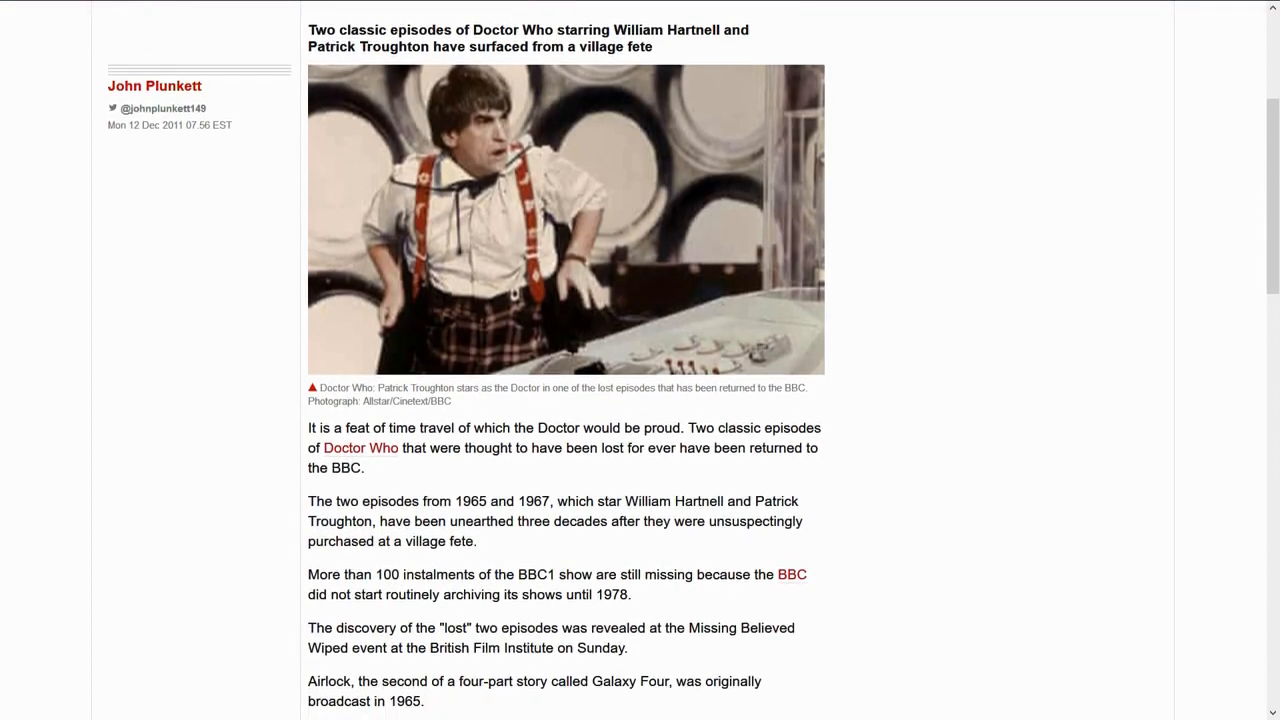
scroll(down, 3)
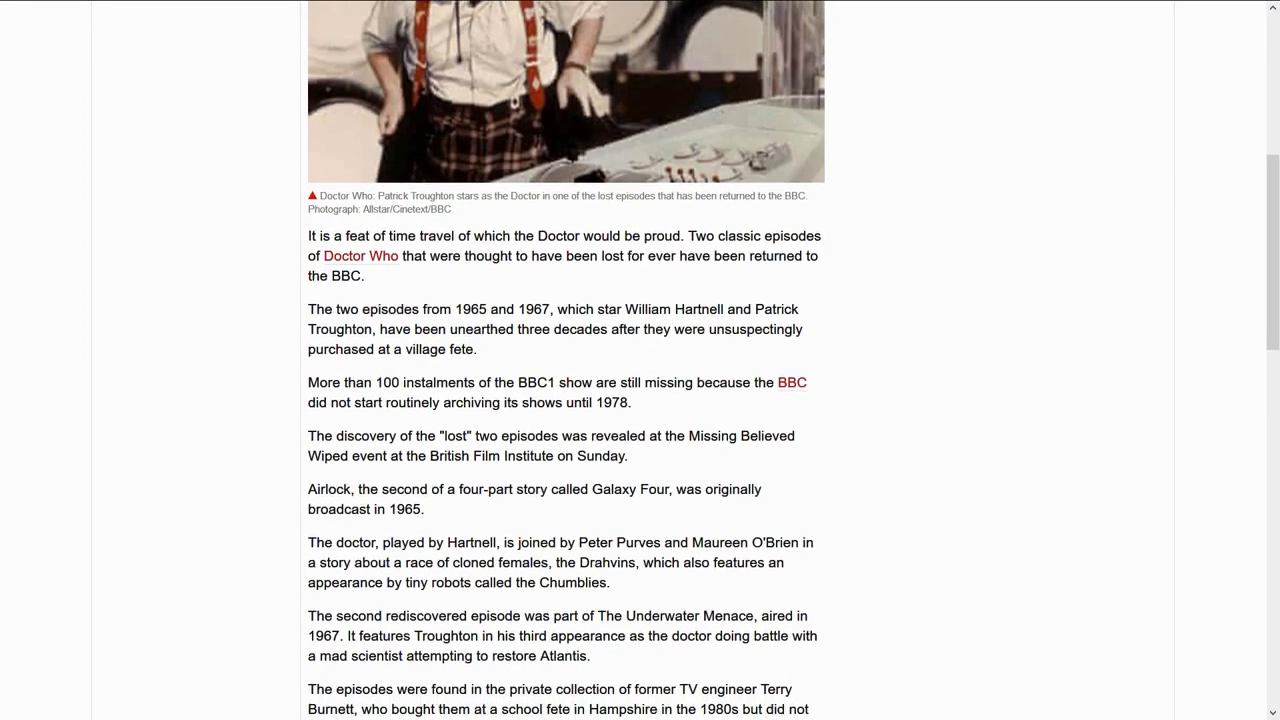
scroll(down, 3)
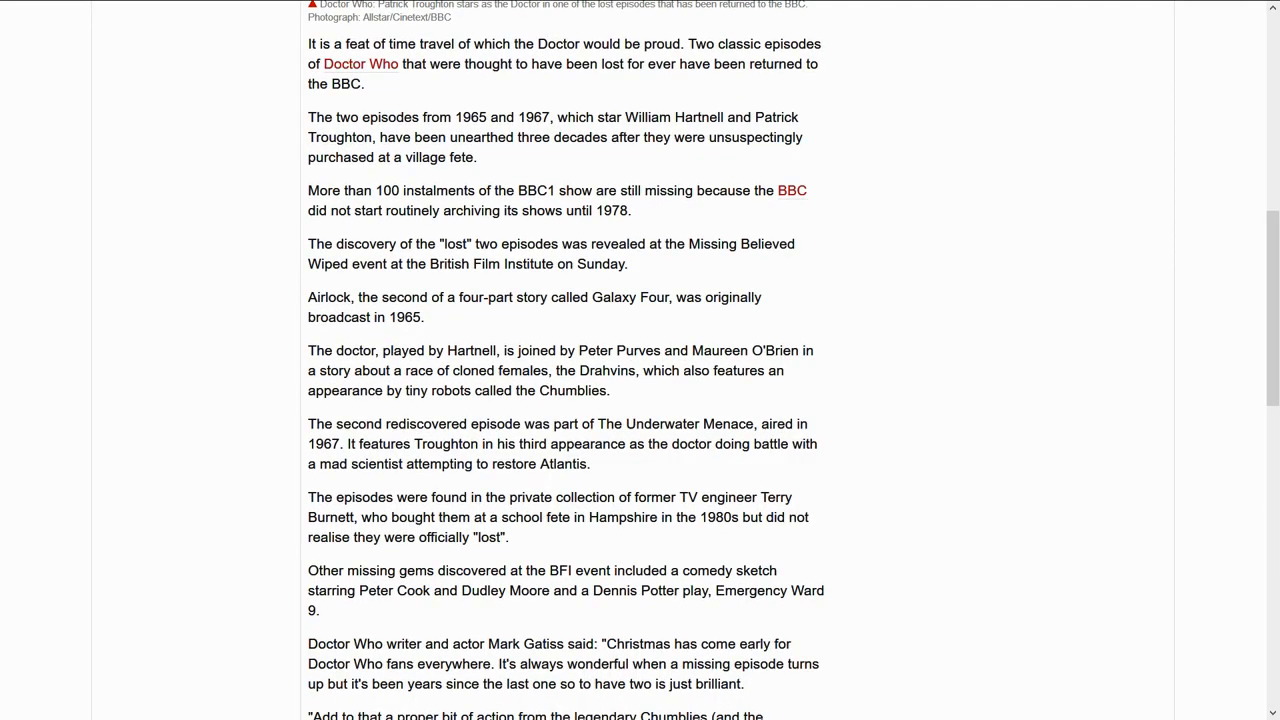
scroll(down, 3)
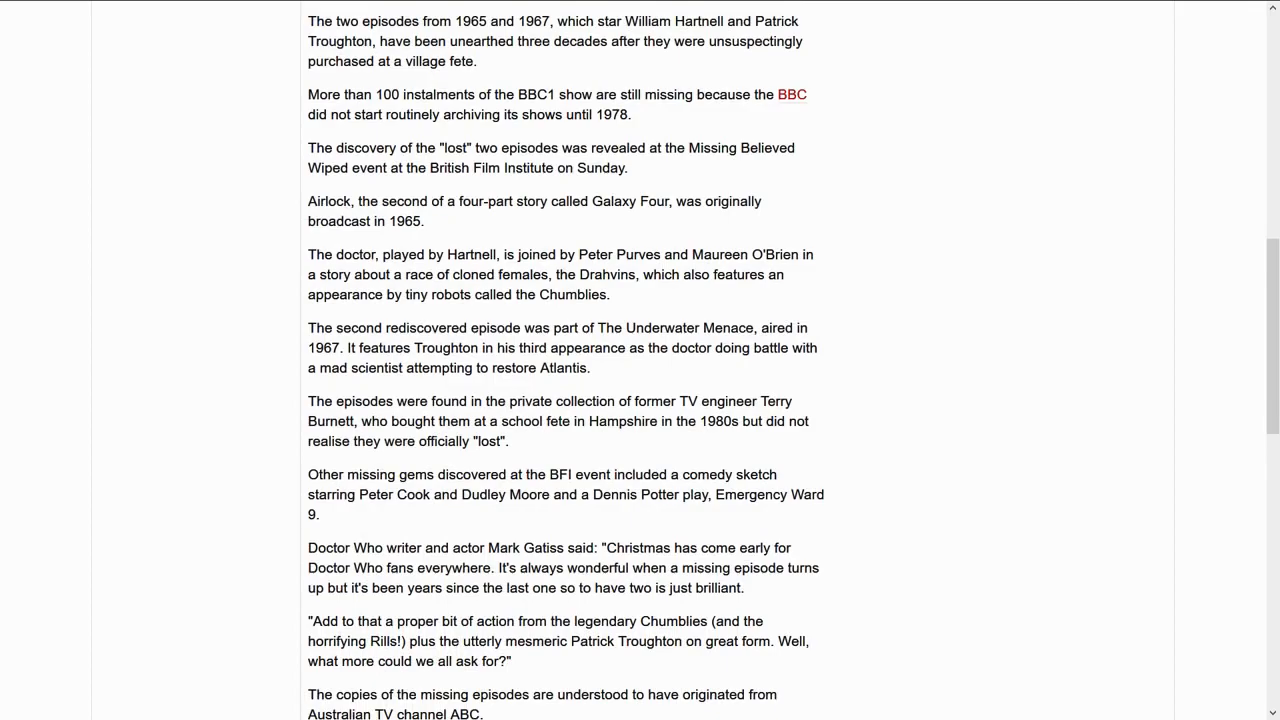
scroll(down, 3)
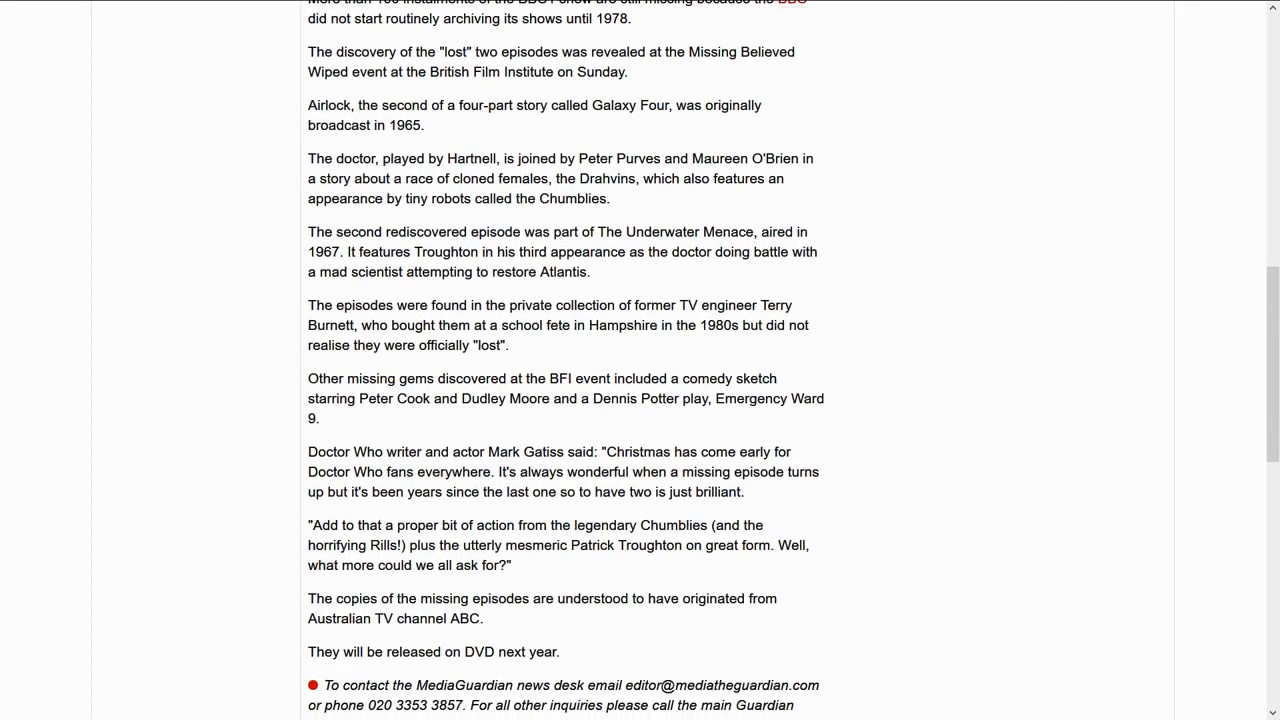